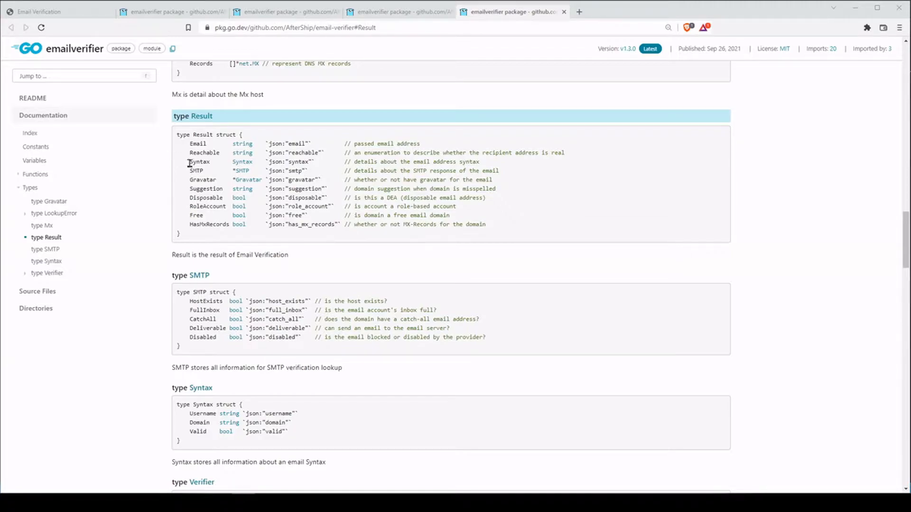
Highlight the Syntax, Reachable and SMTP FullInbox fields of the verification result.
double_click(199, 161)
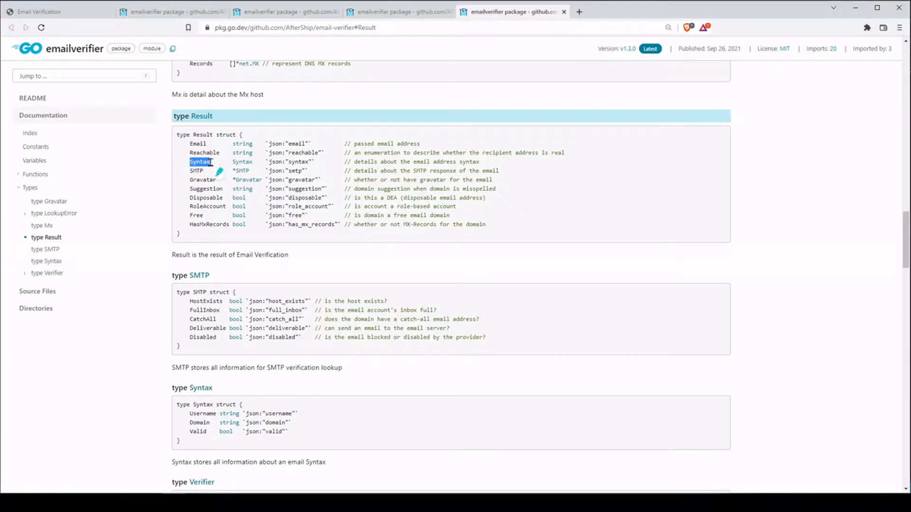
mouse_move(178, 196)
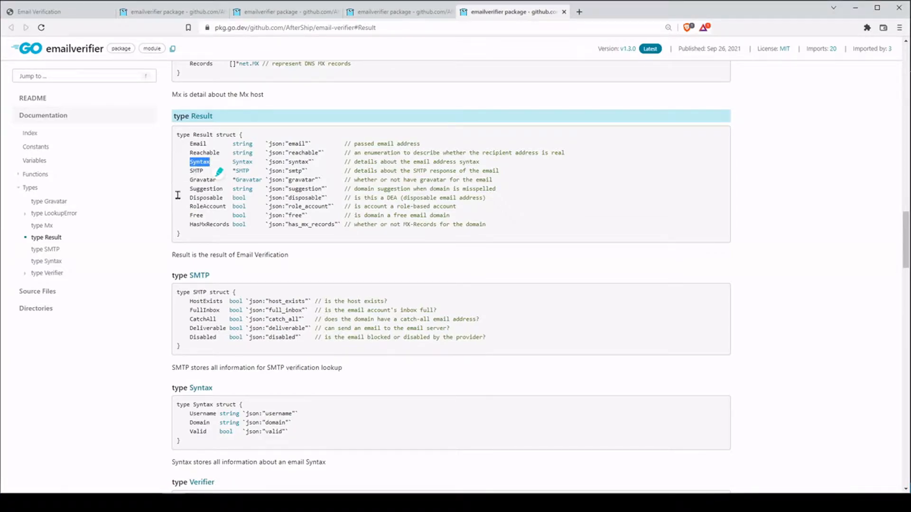
double_click(206, 197)
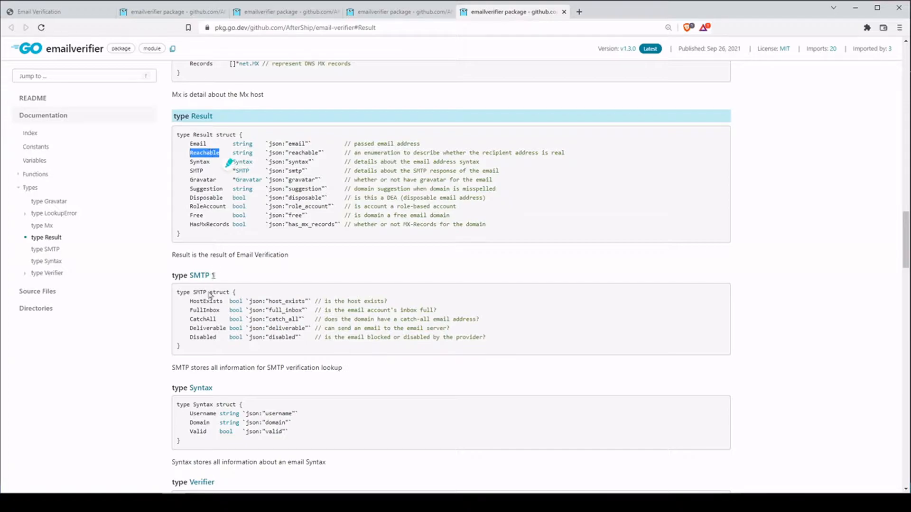
double_click(200, 310)
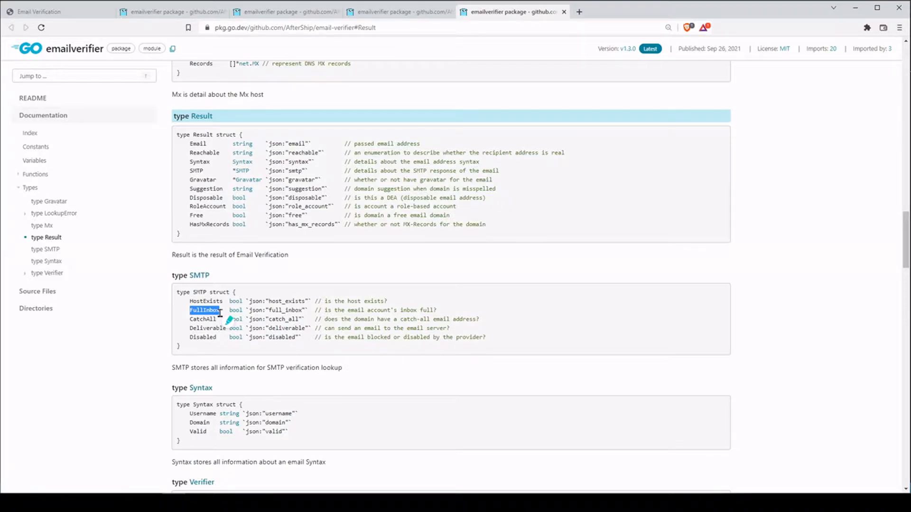
double_click(203, 338)
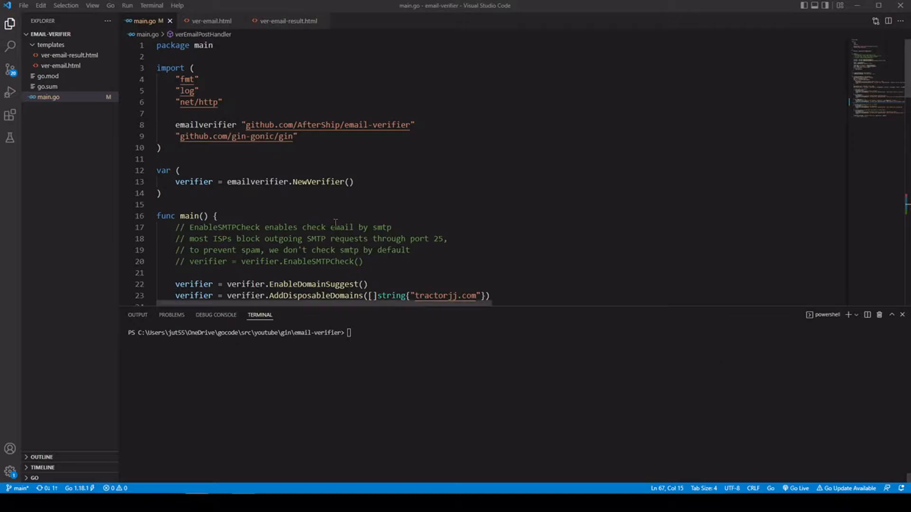
Fetch github.com/AfterShip/email-verifier with go get, then highlight the emailverifier package uses.
left_click_drag(248, 124, 346, 125)
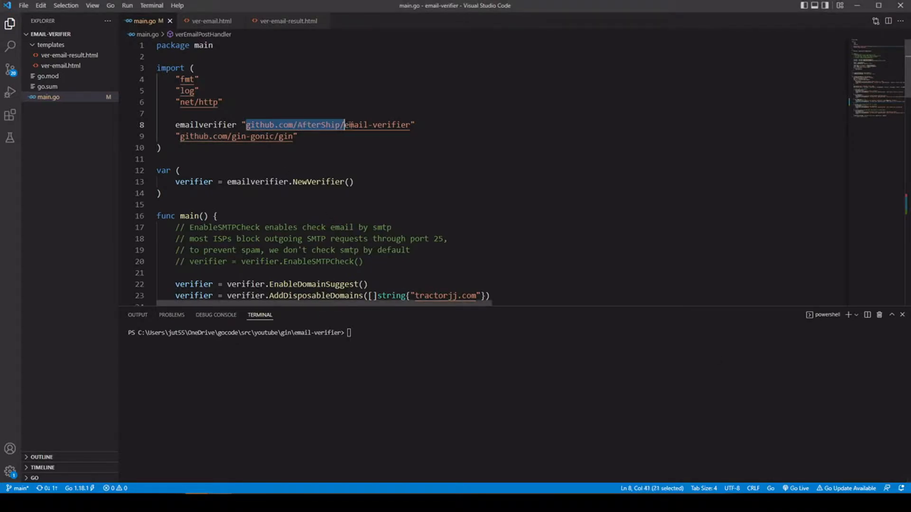
left_click_drag(347, 124, 409, 124)
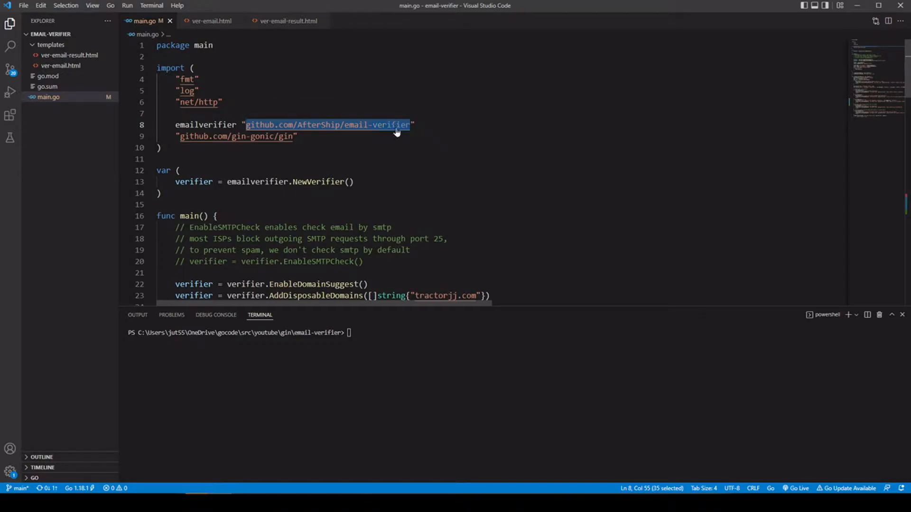
type("go get github.com/AfterShip/email-verifier")
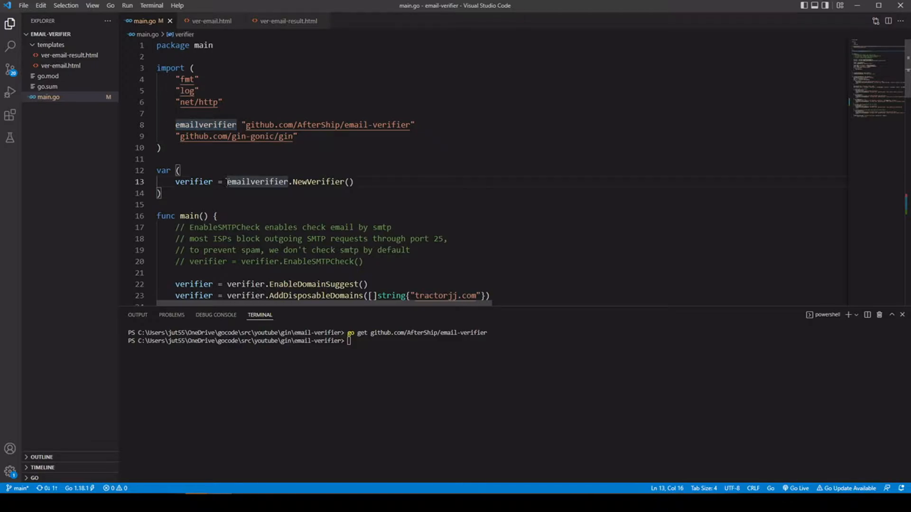
double_click(257, 182)
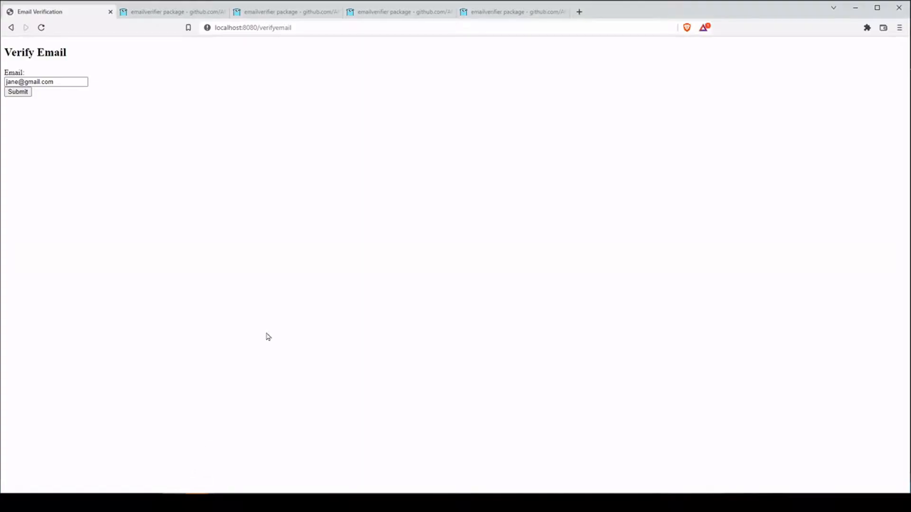
left_click(253, 28)
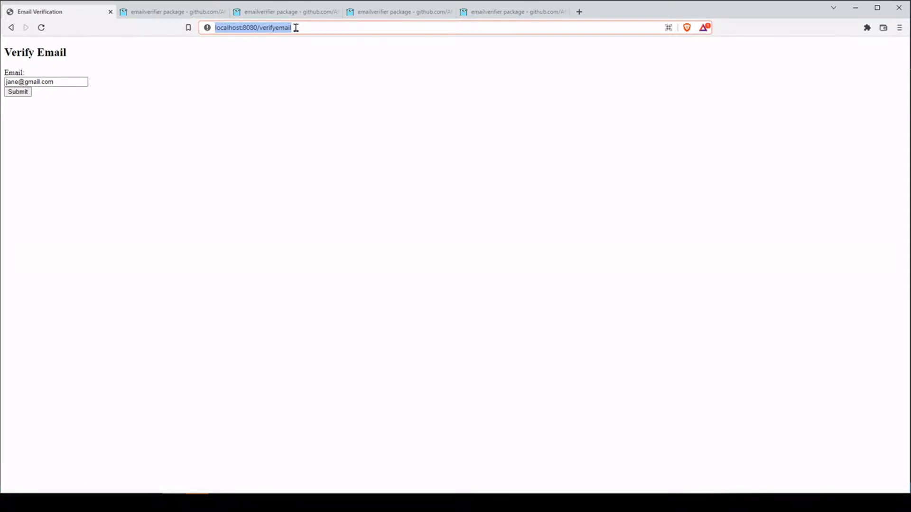
left_click(47, 81)
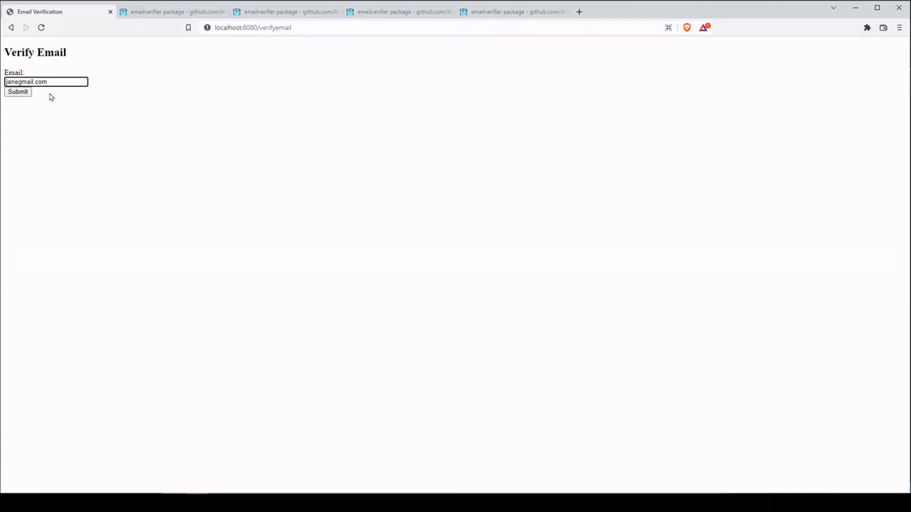
mouse_move(49, 100)
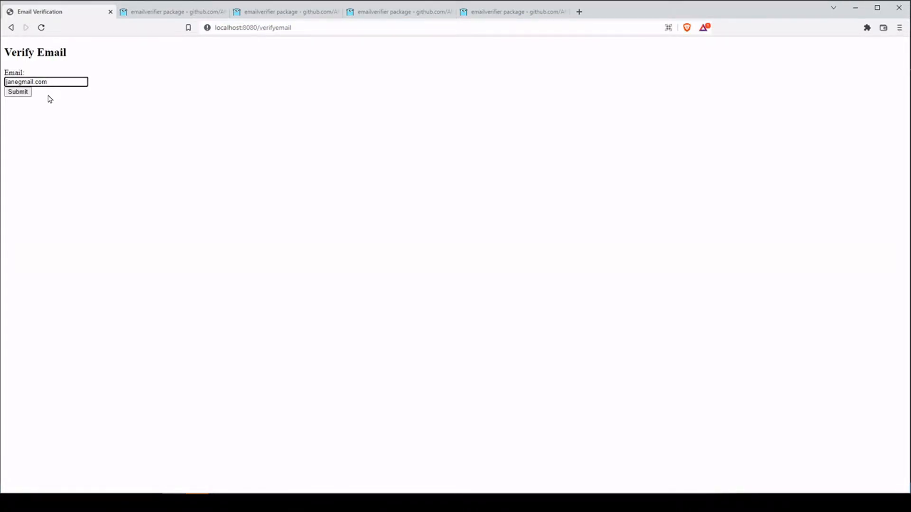
left_click(18, 92)
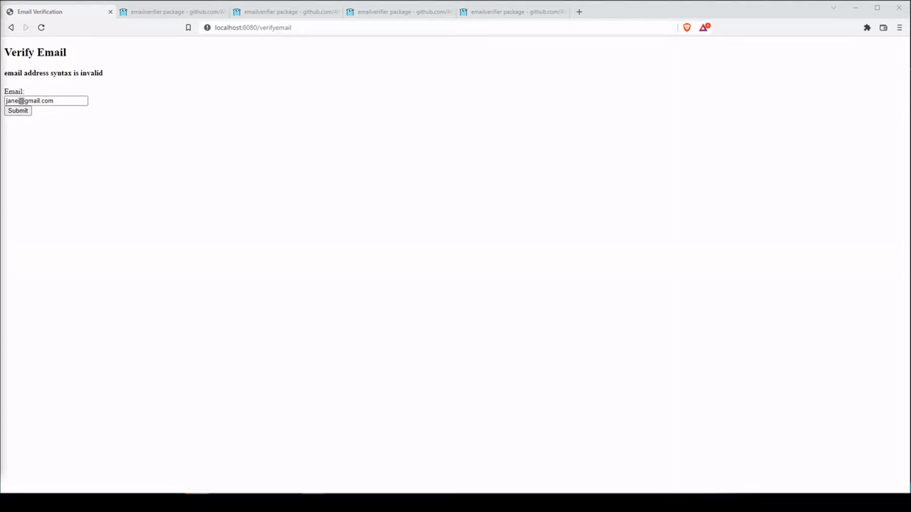
triple_click(46, 100)
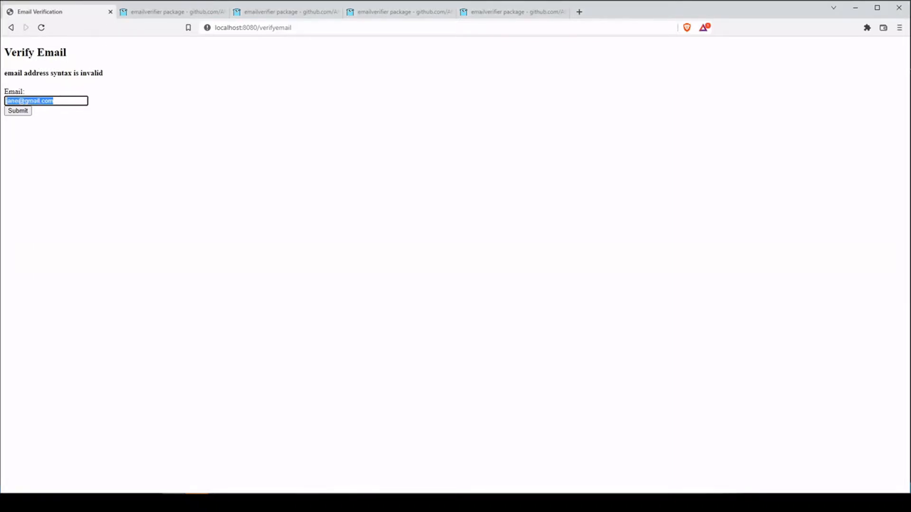
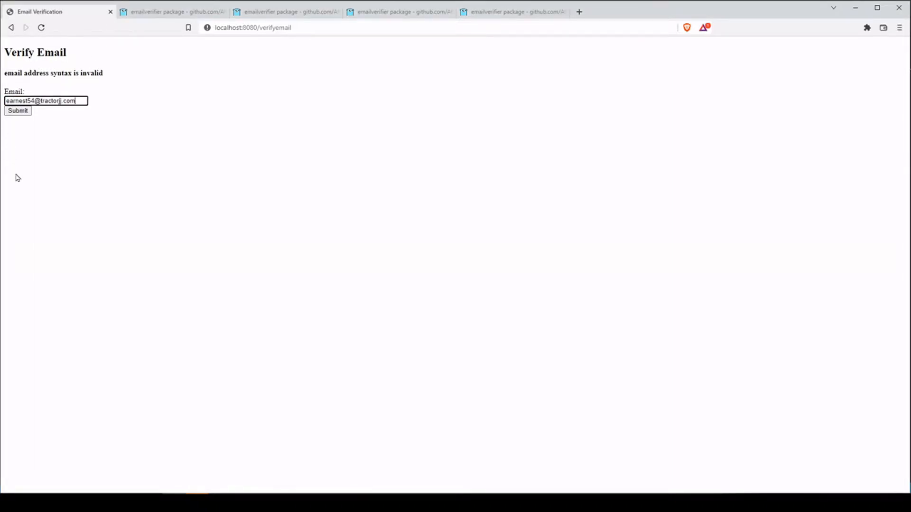
left_click(17, 111)
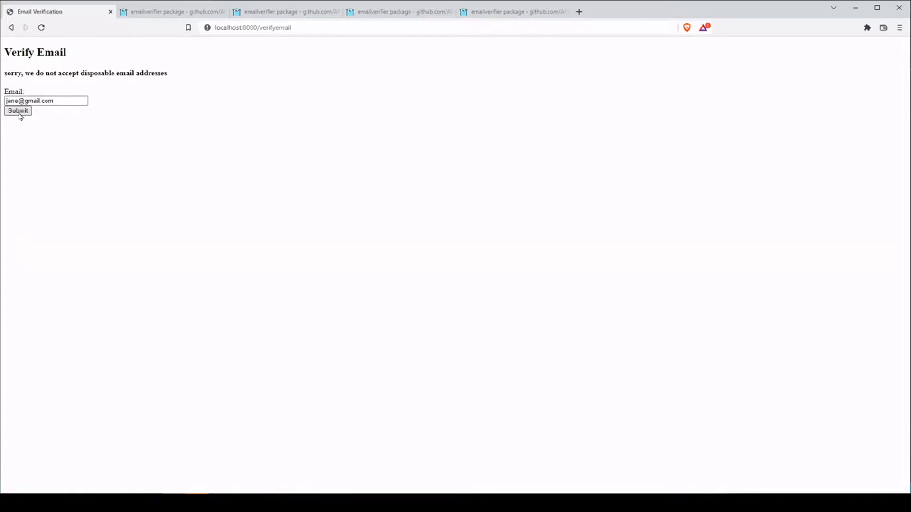
mouse_move(128, 61)
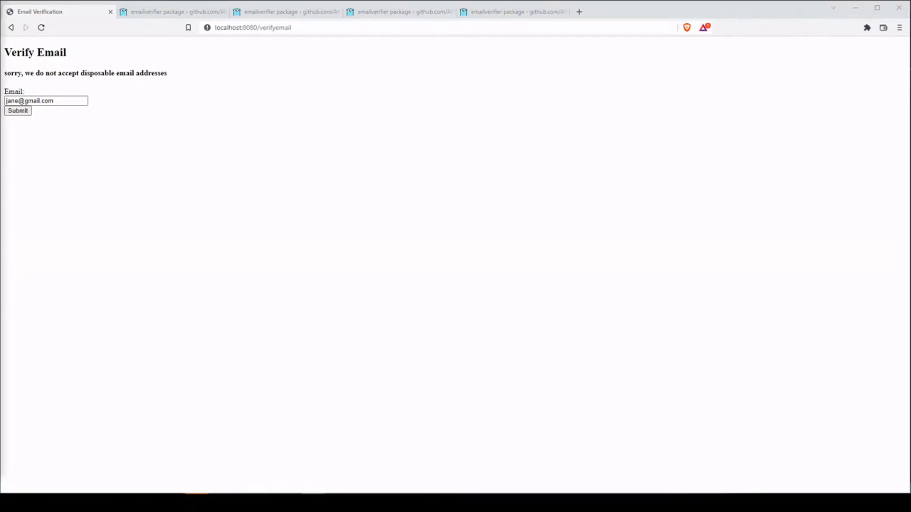
triple_click(46, 100)
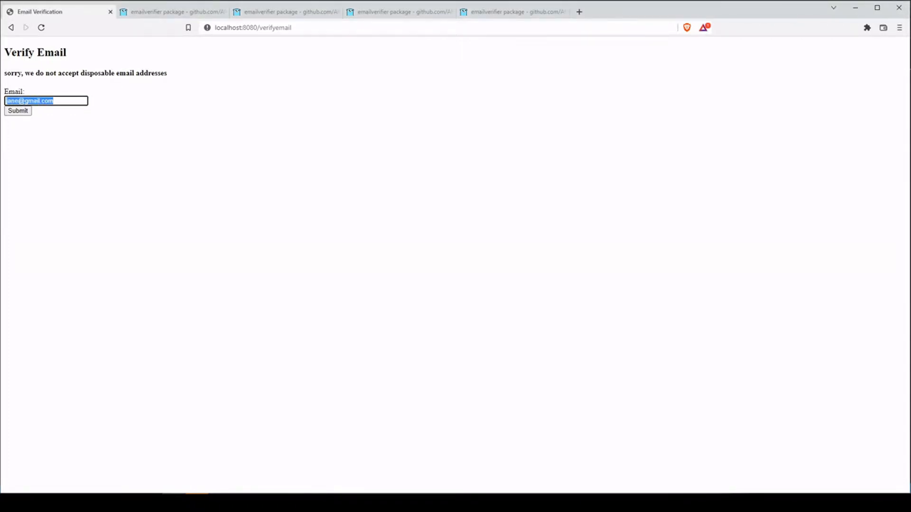
type("jane@gmail2.com")
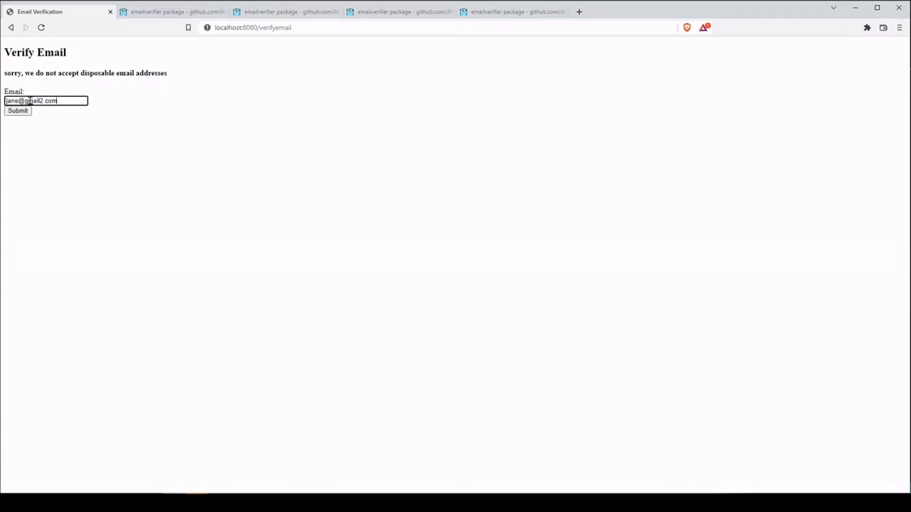
double_click(35, 100)
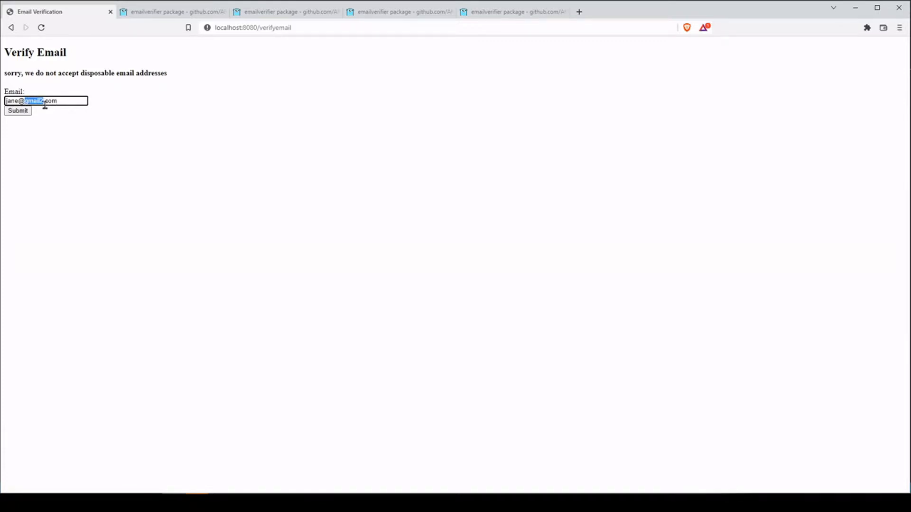
mouse_move(53, 127)
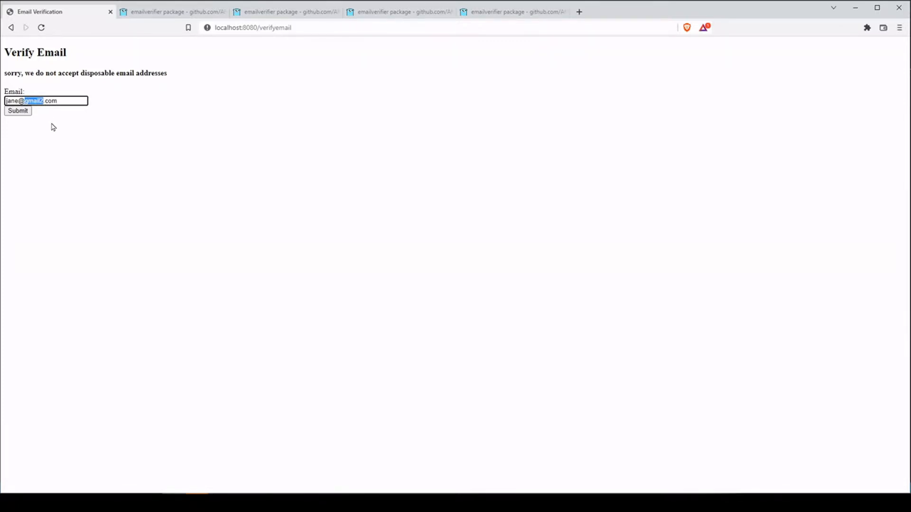
left_click(71, 101)
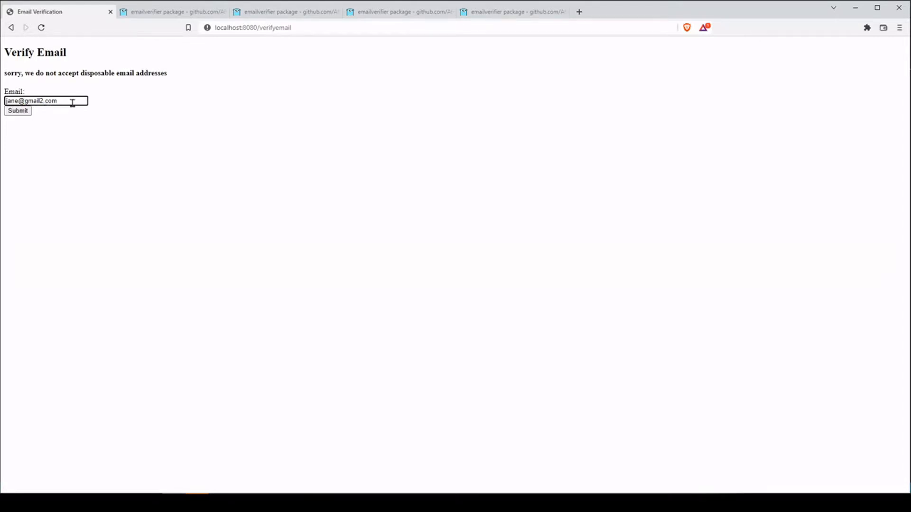
left_click(17, 110)
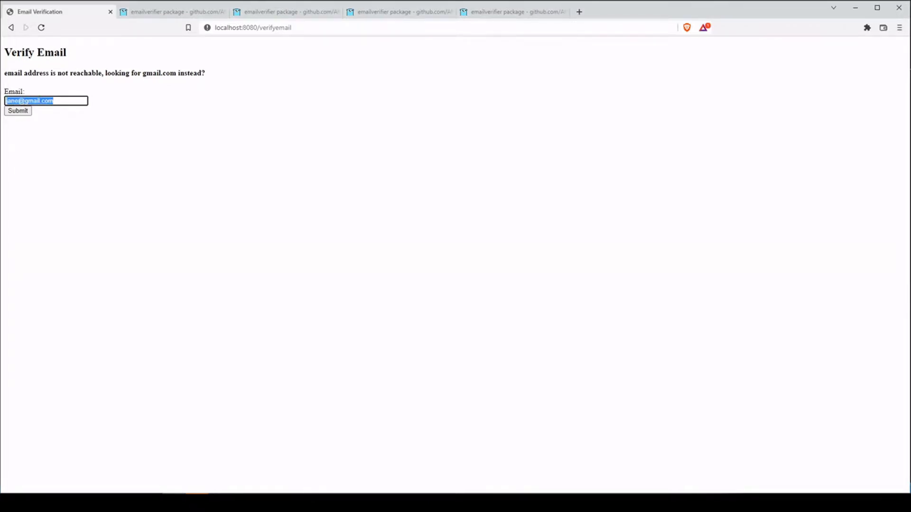
left_click(17, 110)
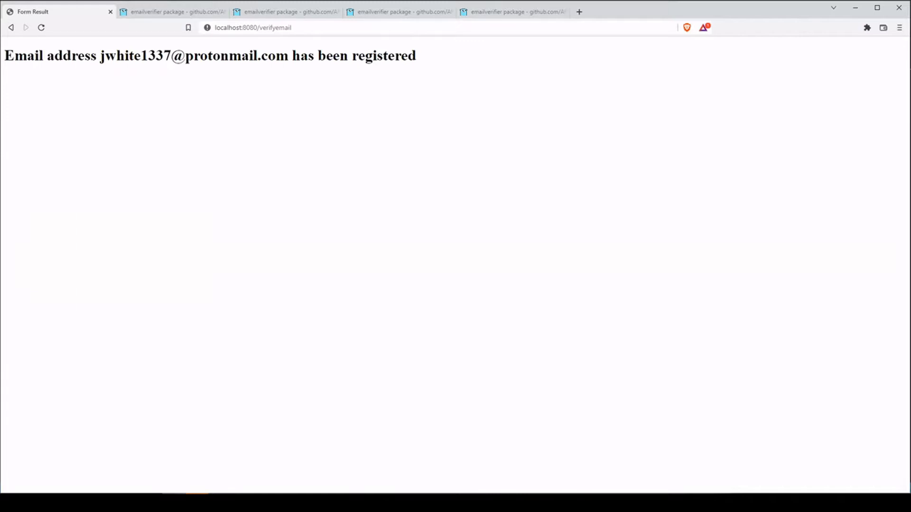
mouse_move(26, 108)
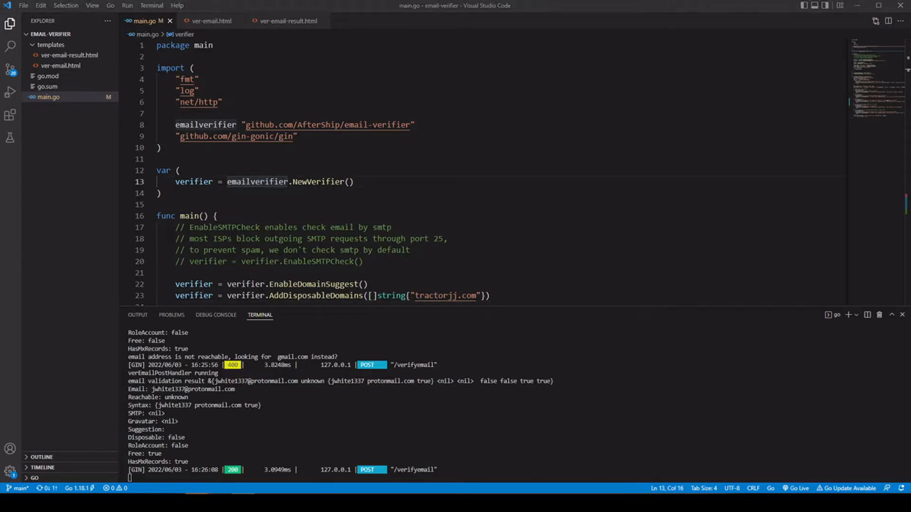
mouse_move(257, 181)
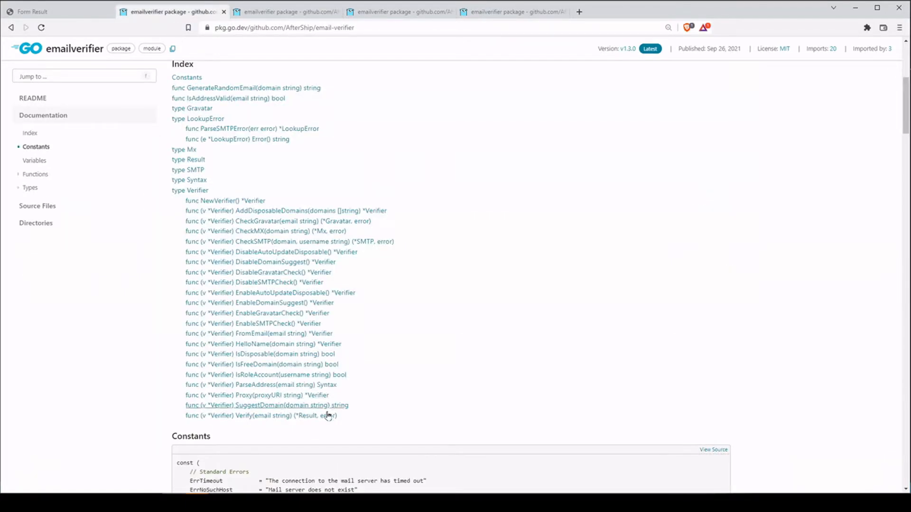
mouse_move(273, 405)
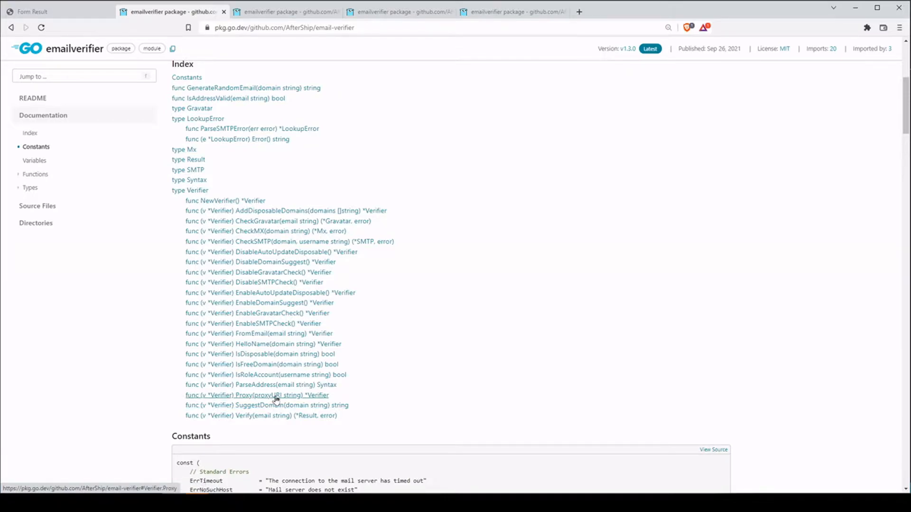
mouse_move(245, 419)
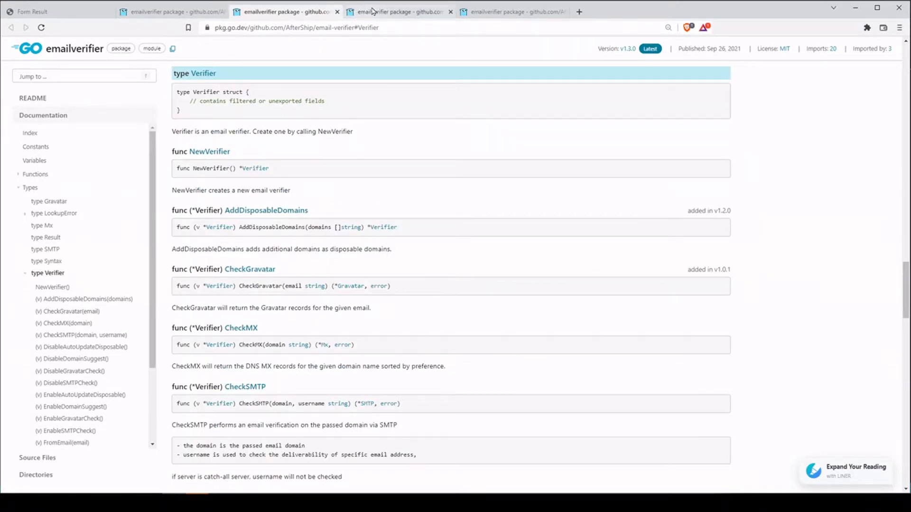
Scroll the emailverifier docs down to the type Verifier section.
scroll("down", 3)
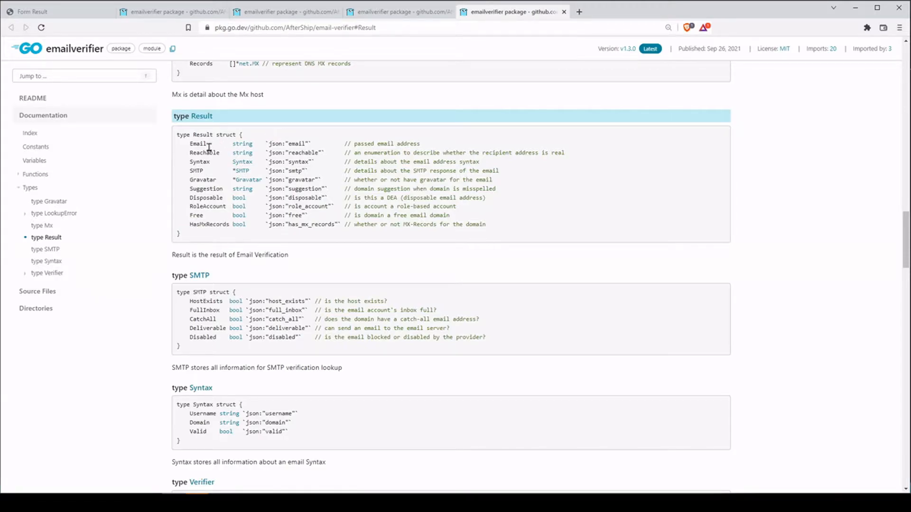
mouse_move(220, 153)
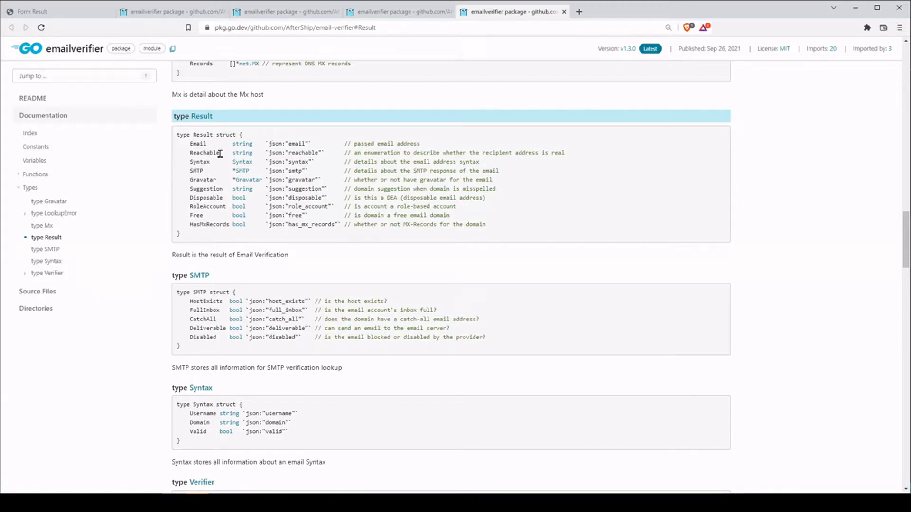
double_click(199, 161)
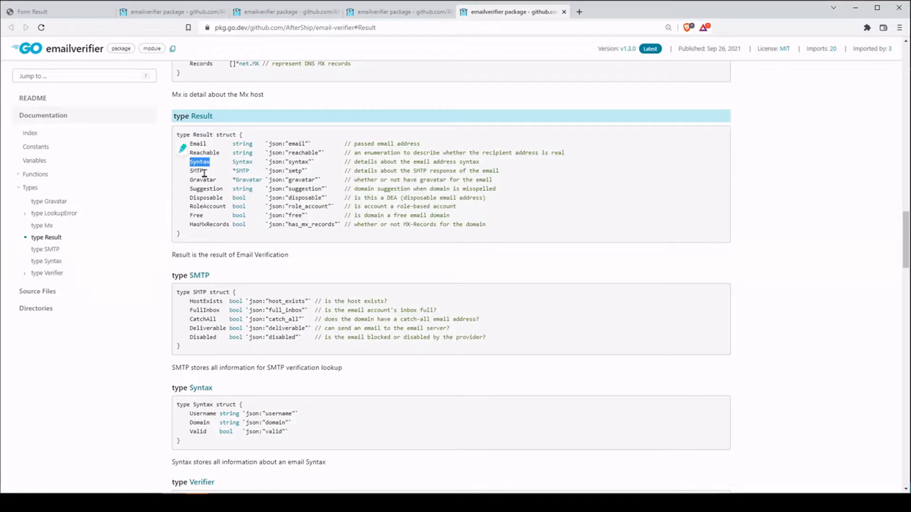
mouse_move(199, 171)
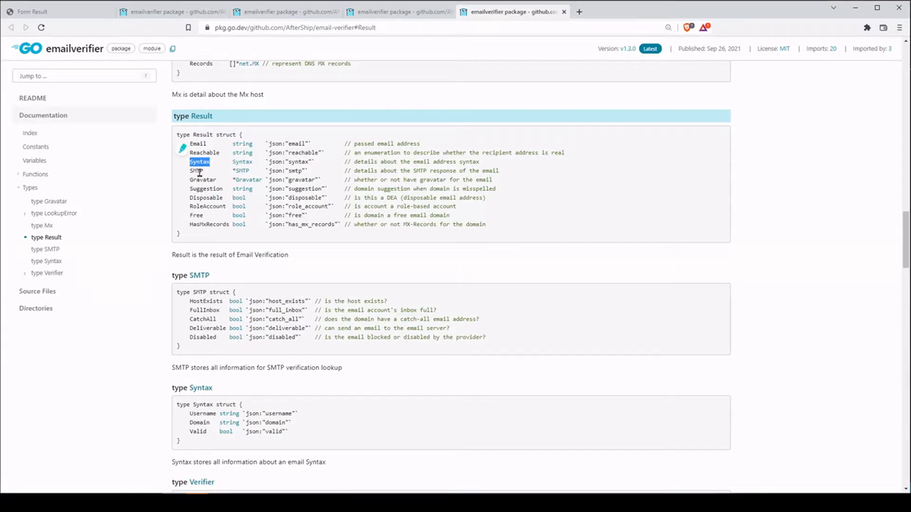
mouse_move(274, 179)
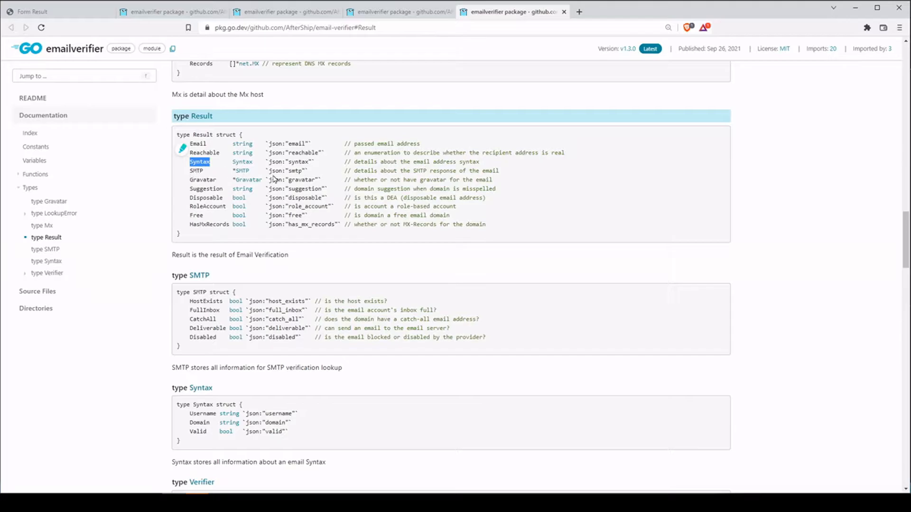
mouse_move(431, 170)
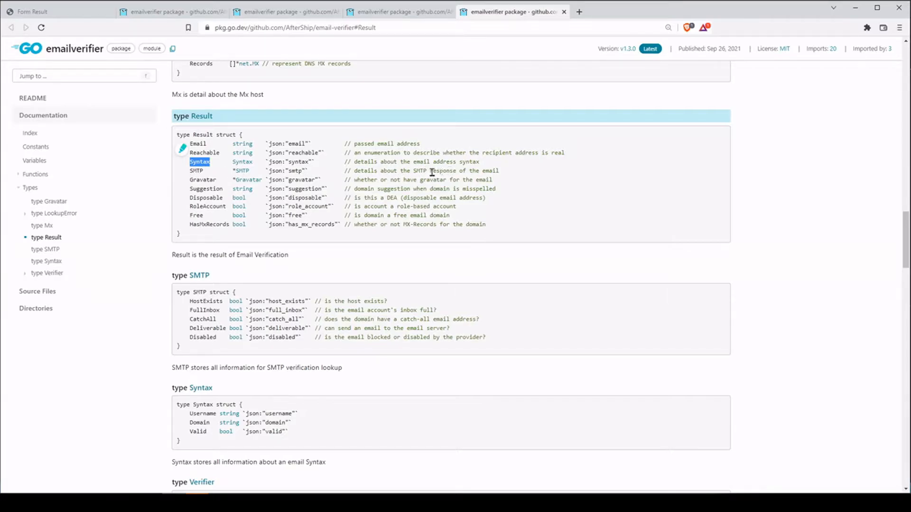
mouse_move(299, 319)
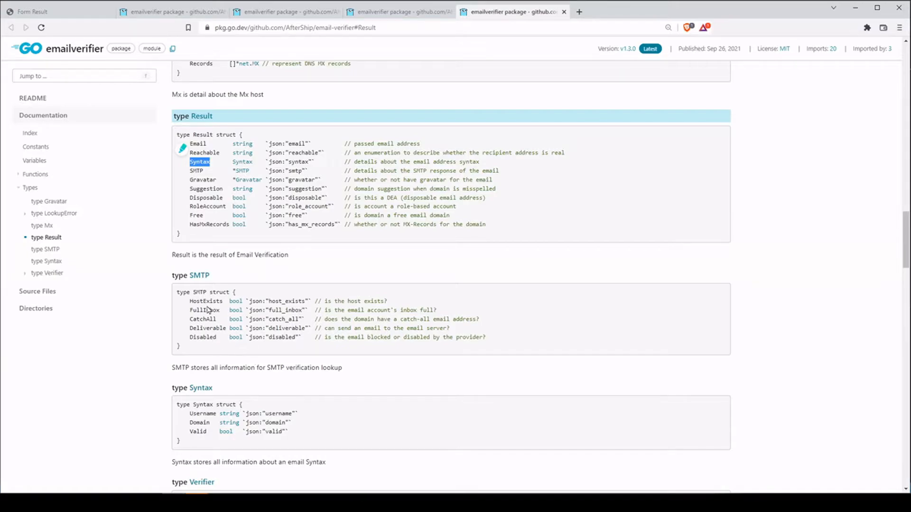
mouse_move(213, 319)
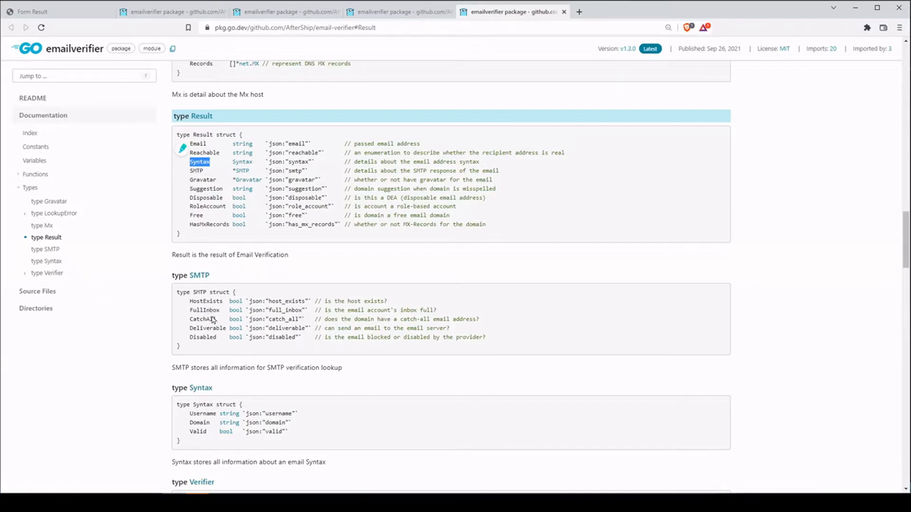
mouse_move(191, 337)
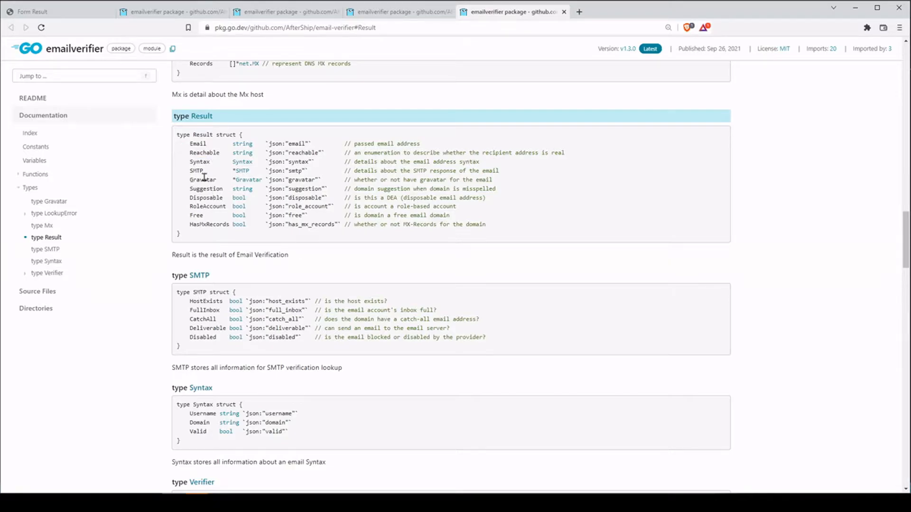
mouse_move(220, 189)
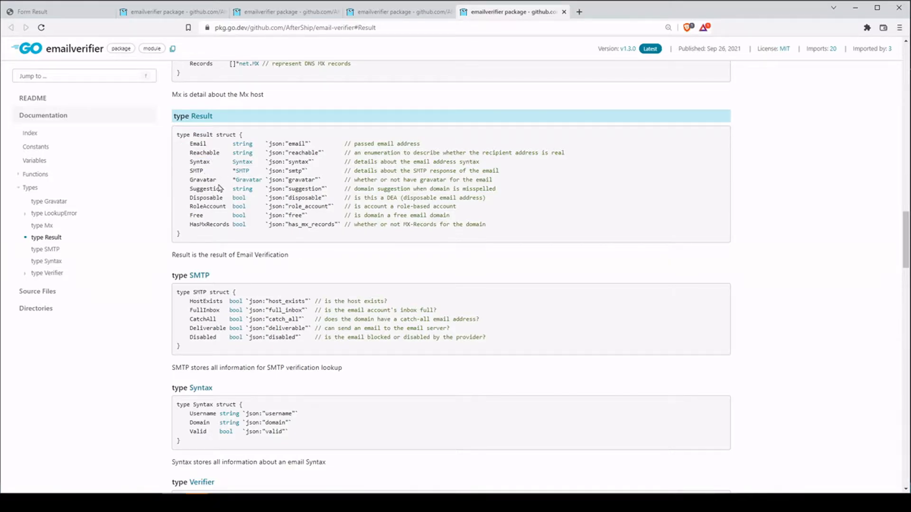
mouse_move(203, 197)
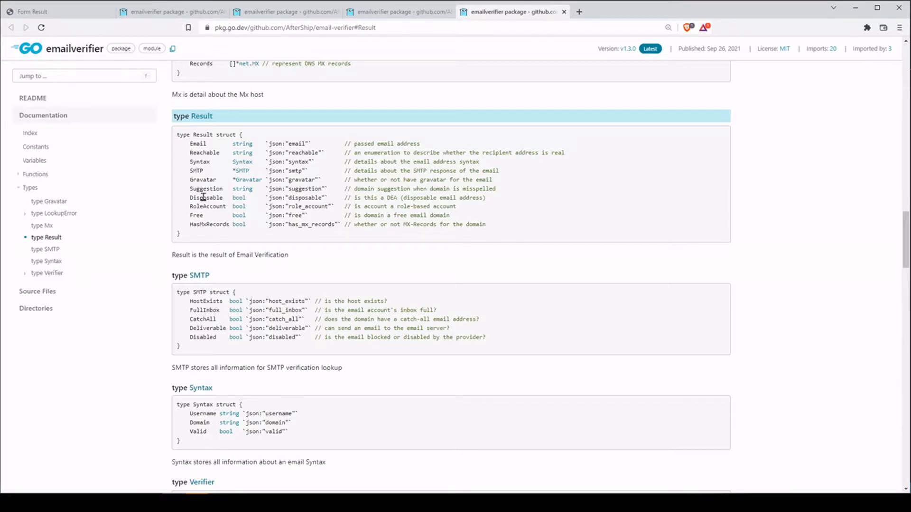
mouse_move(218, 180)
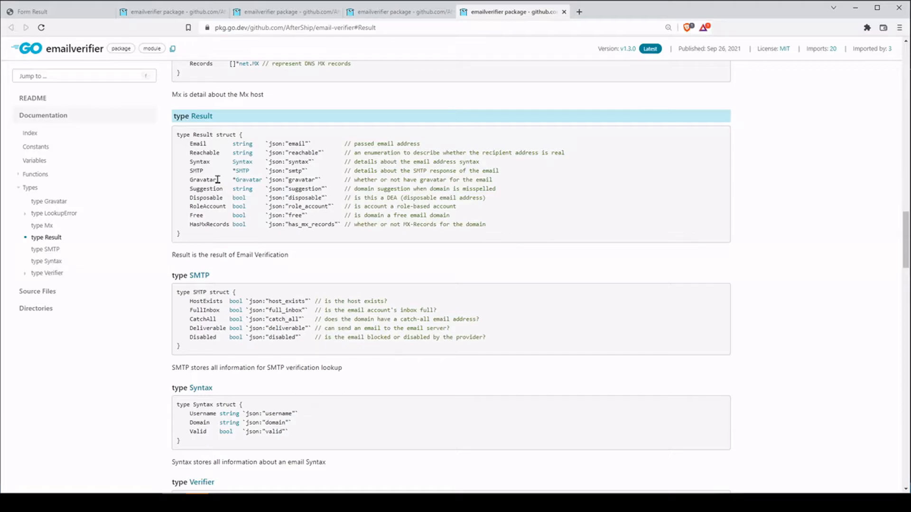
double_click(205, 189)
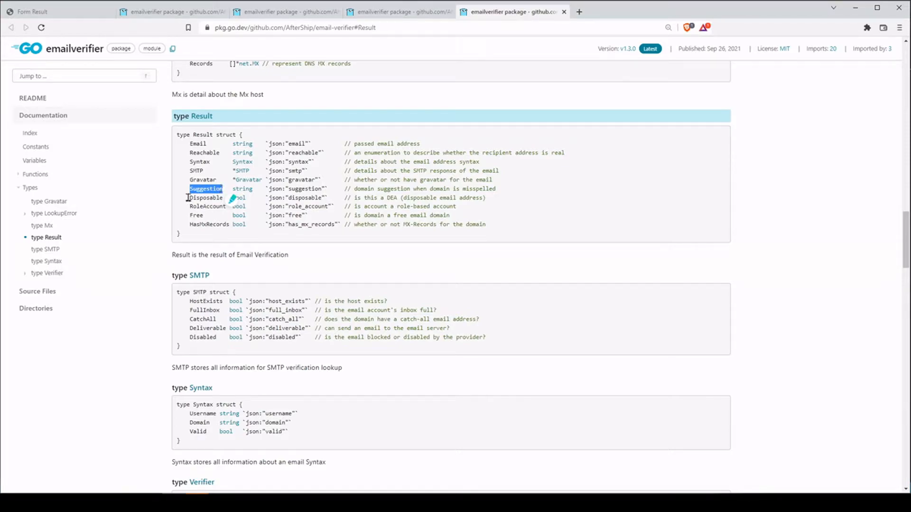
double_click(205, 197)
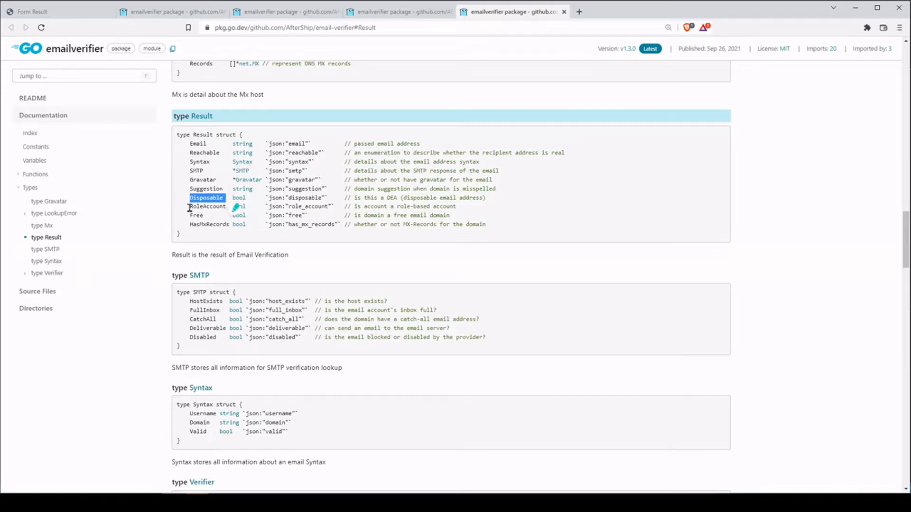
double_click(206, 206)
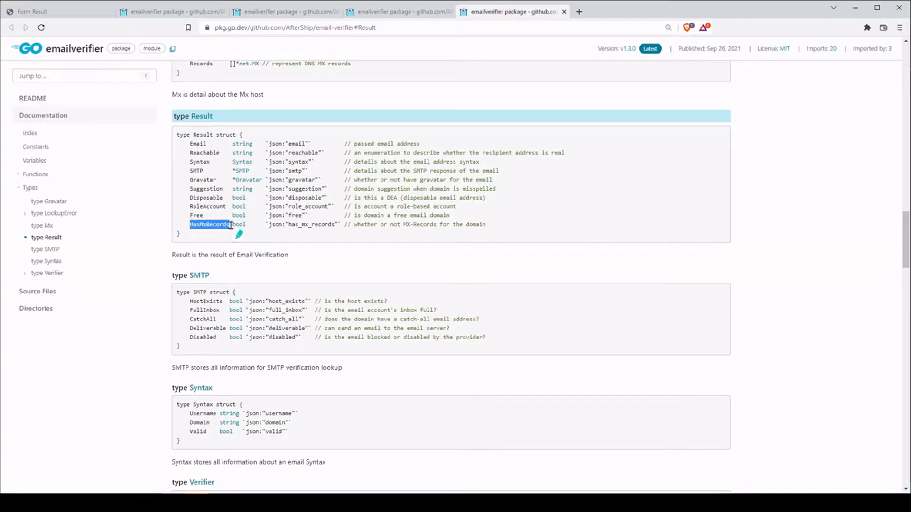
mouse_move(238, 225)
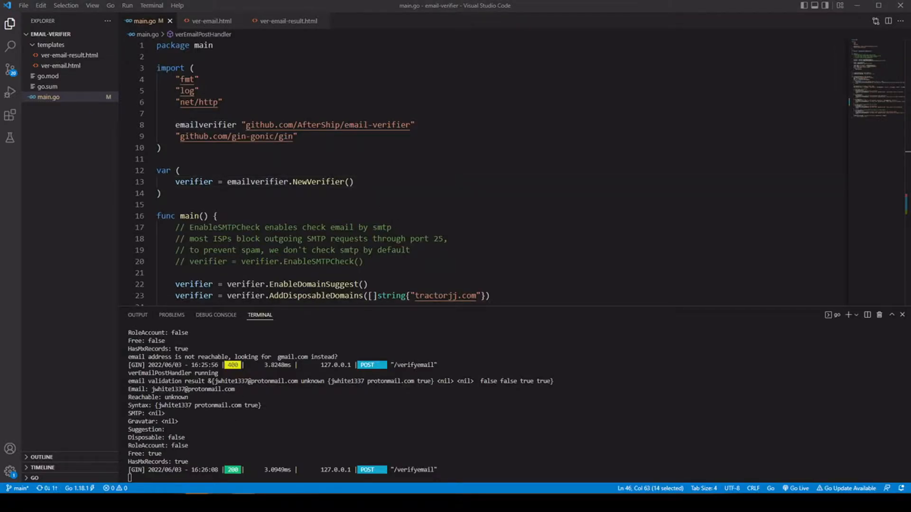
scroll("down", 3)
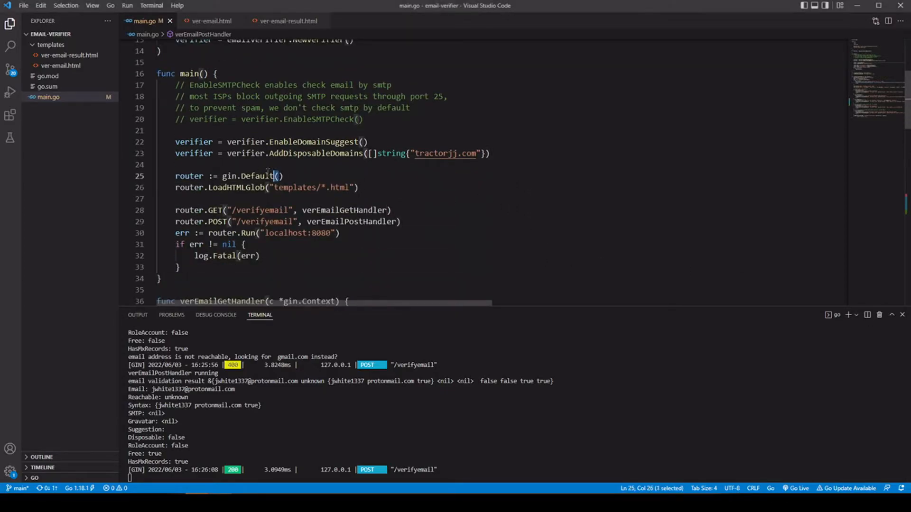
left_click(190, 176)
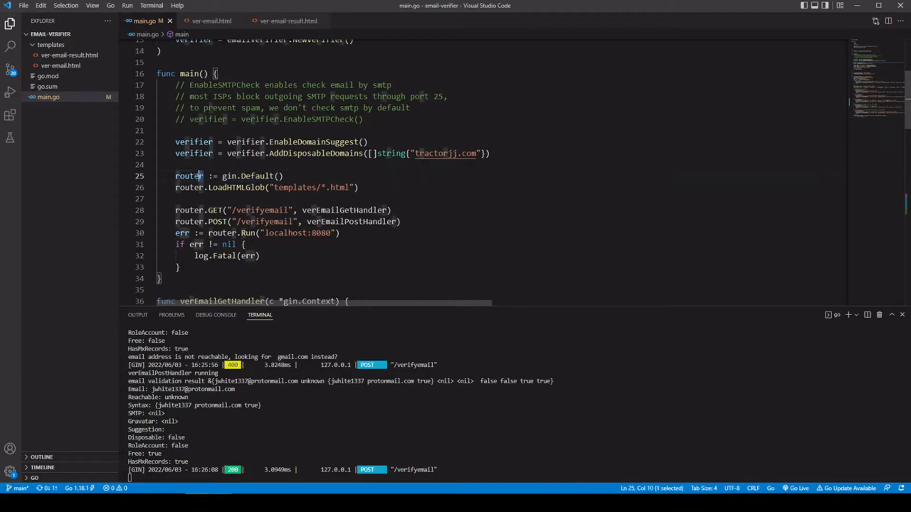
left_click_drag(176, 209, 399, 222)
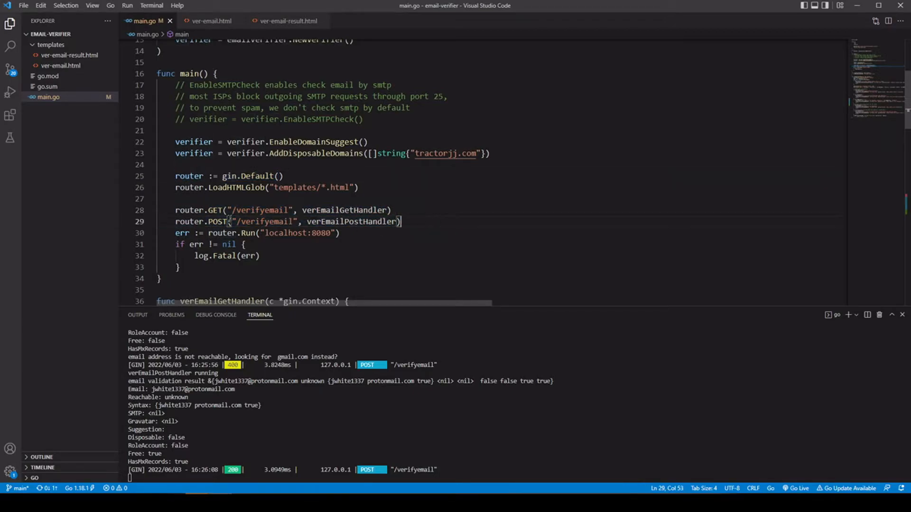
double_click(259, 210)
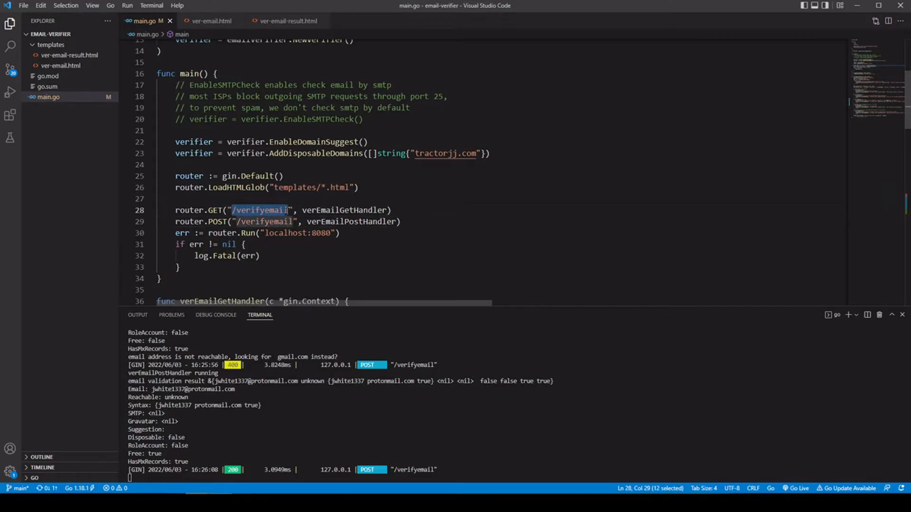
double_click(216, 211)
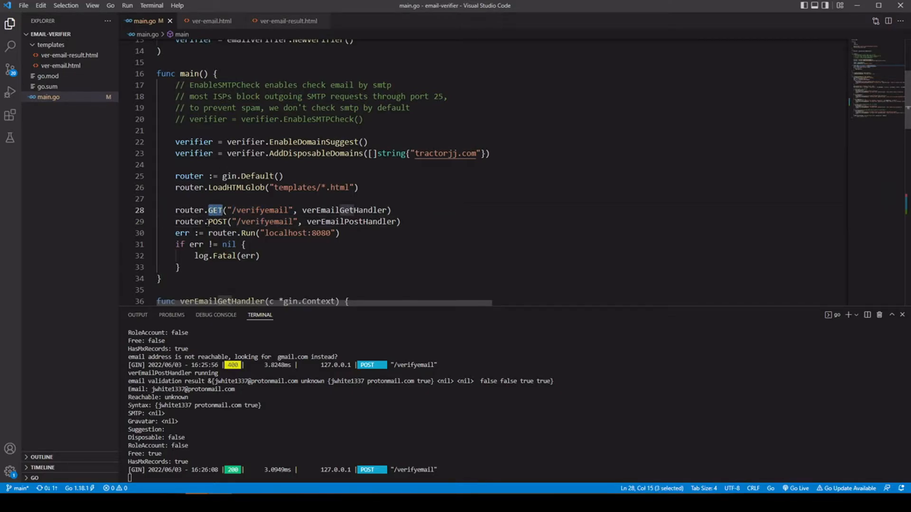
double_click(218, 222)
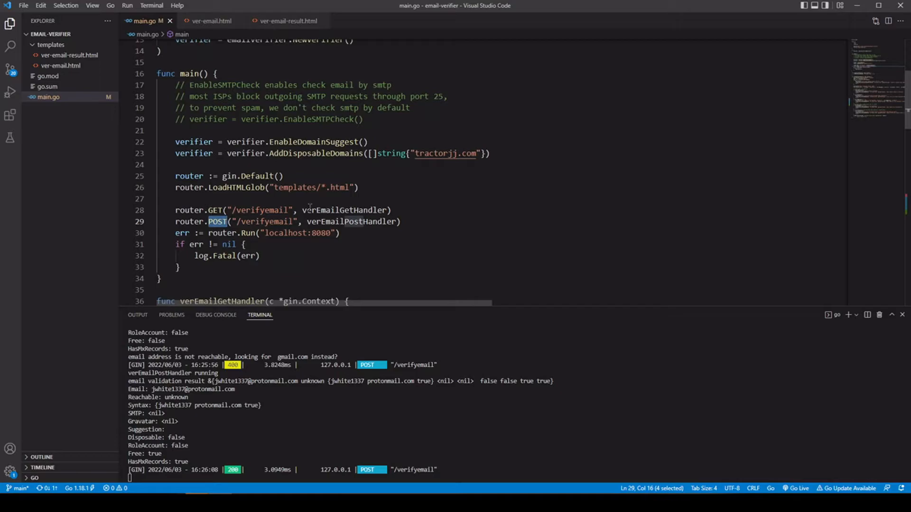
double_click(345, 210)
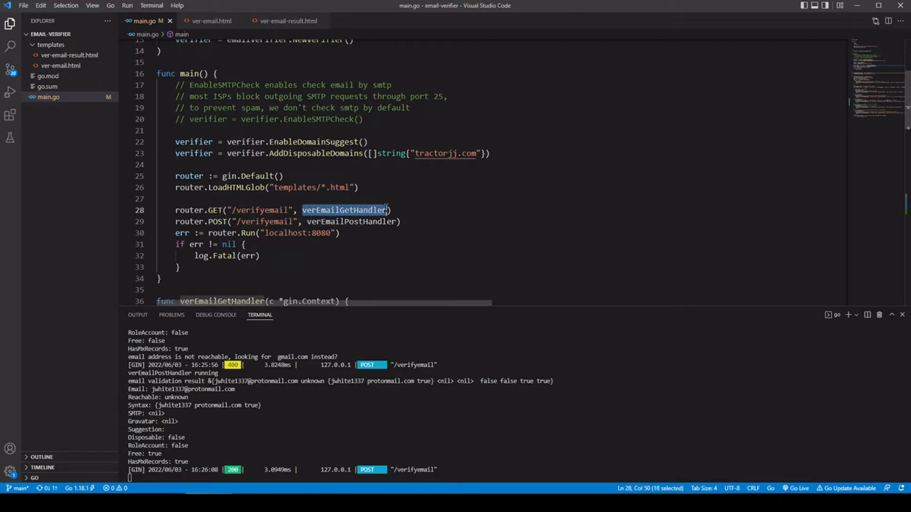
left_click(307, 221)
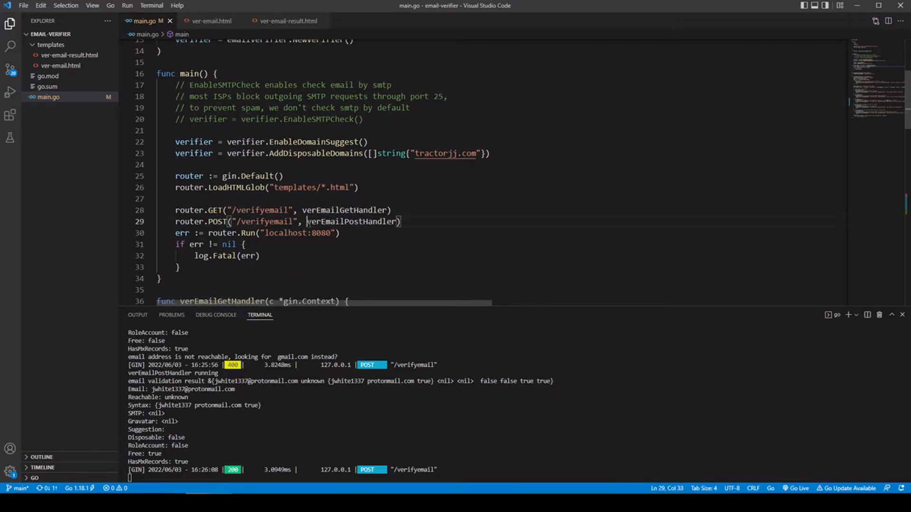
double_click(353, 221)
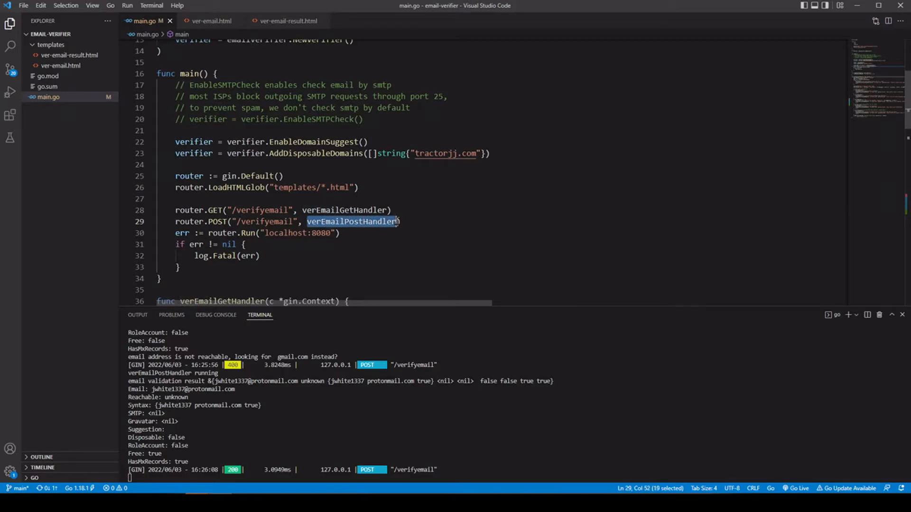
scroll("down", 3)
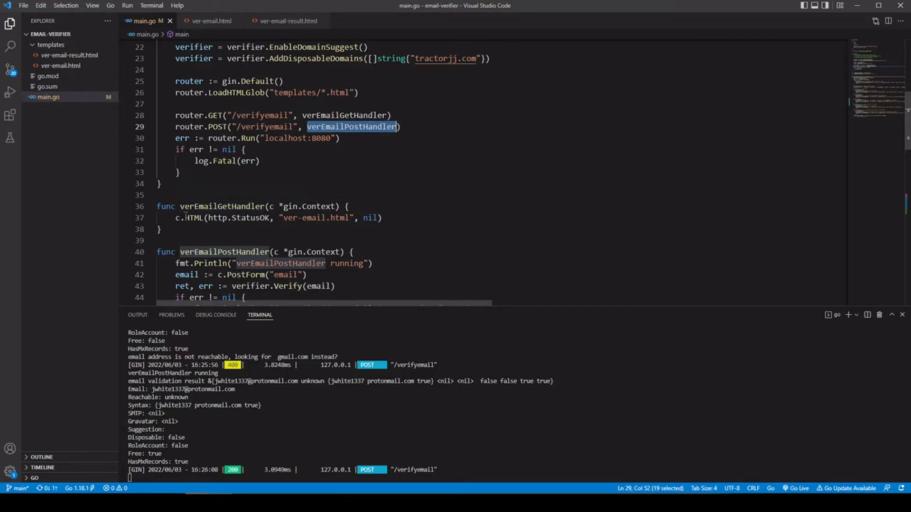
left_click(184, 217)
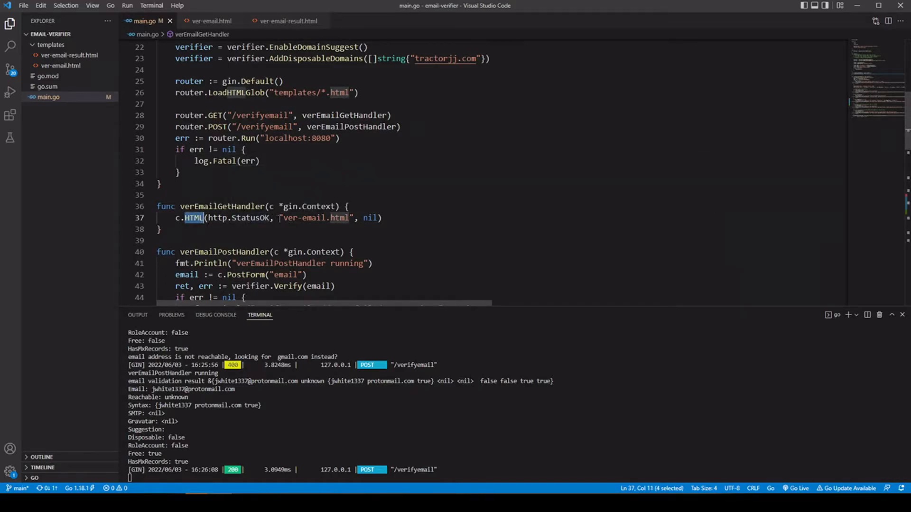
double_click(314, 217)
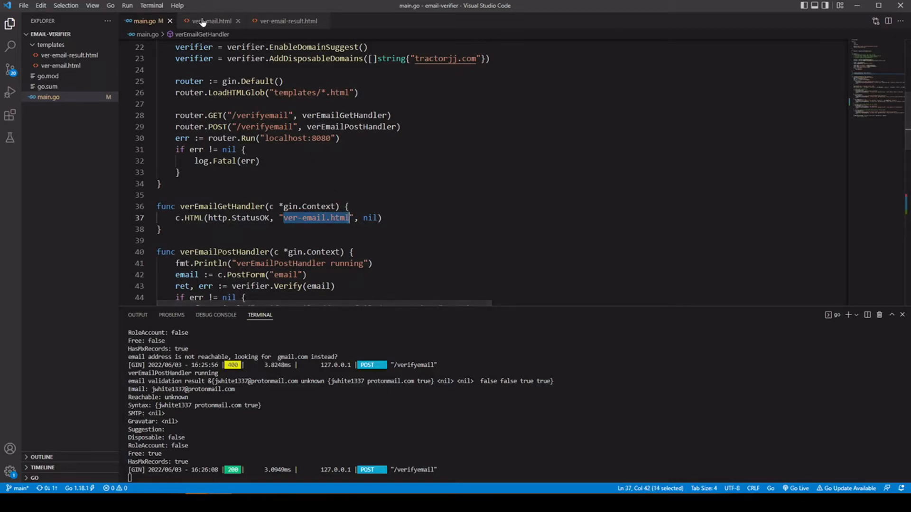
Show ver-email.html and mark its form's /verifyemail action and POST method.
left_click(209, 20)
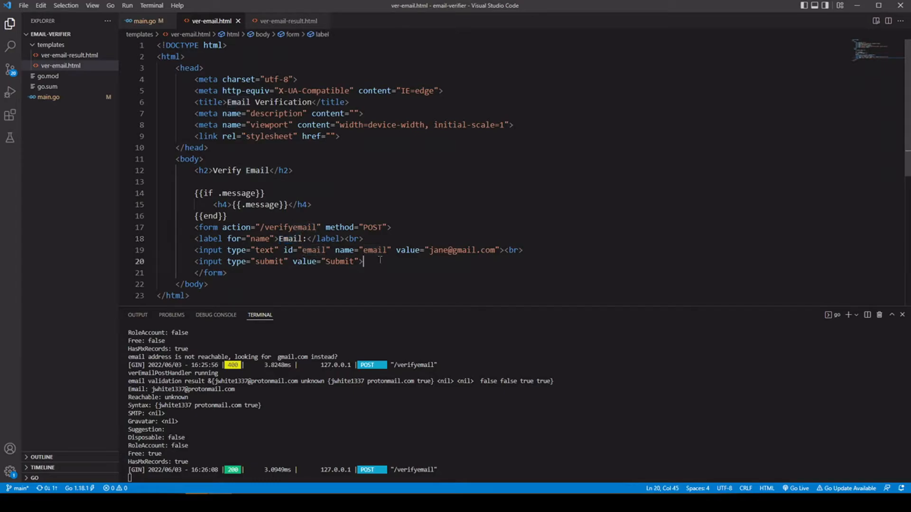
double_click(341, 262)
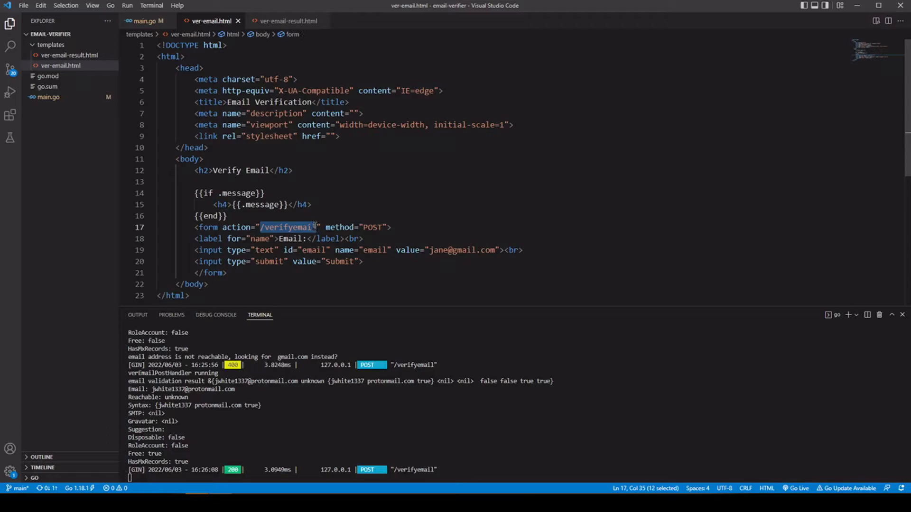
double_click(373, 227)
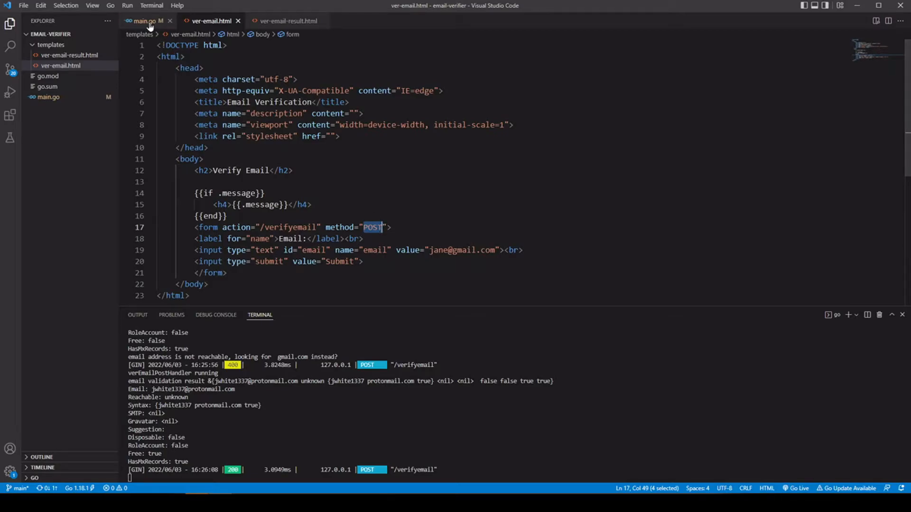
left_click(142, 21)
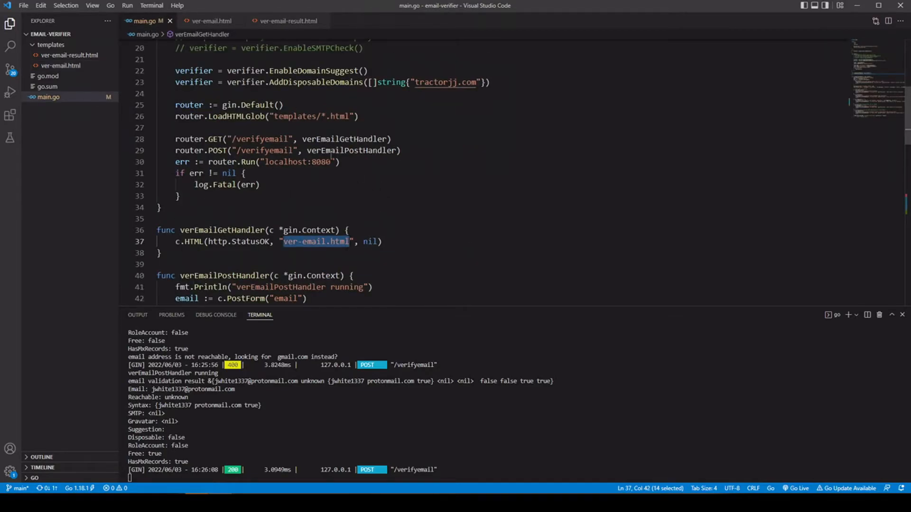
double_click(218, 151)
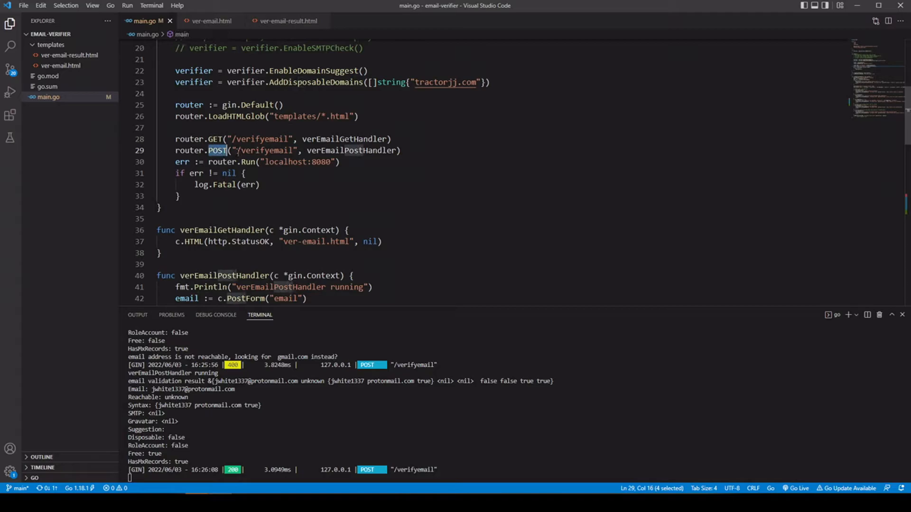
double_click(353, 150)
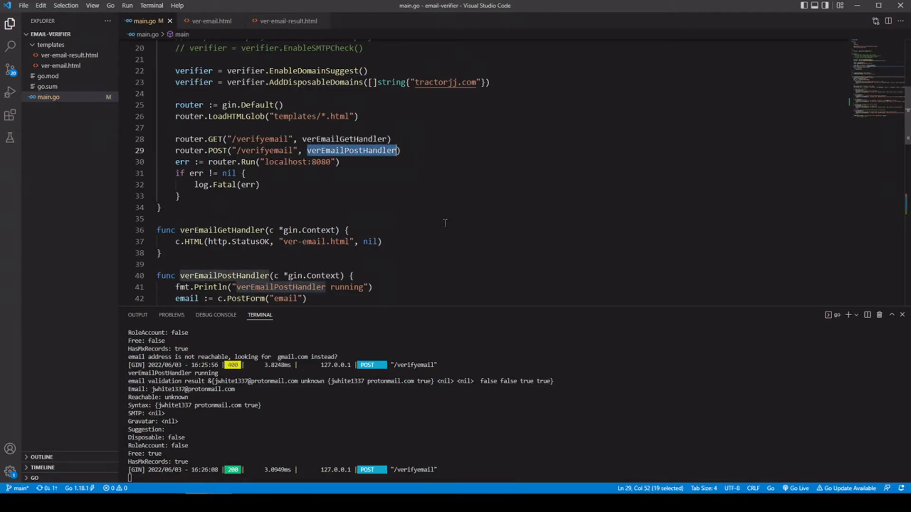
scroll("down", 3)
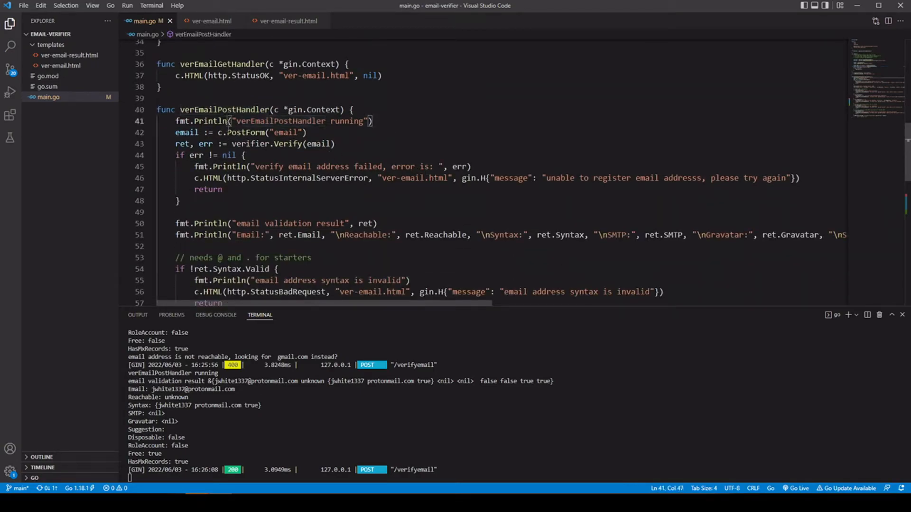
double_click(244, 133)
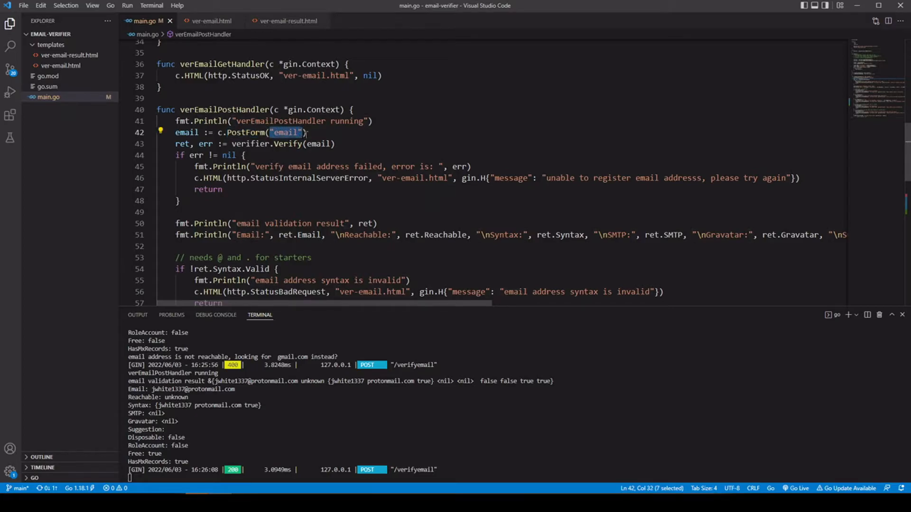
left_click(232, 144)
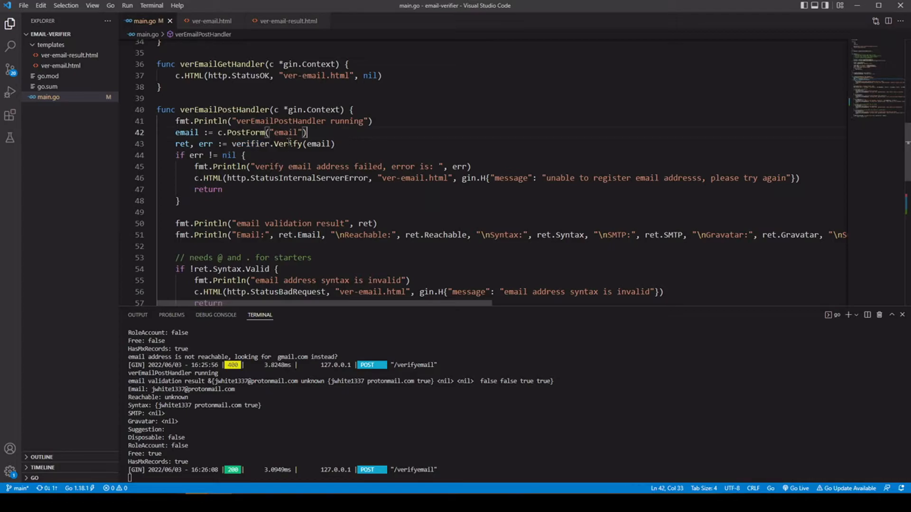
left_click(334, 144)
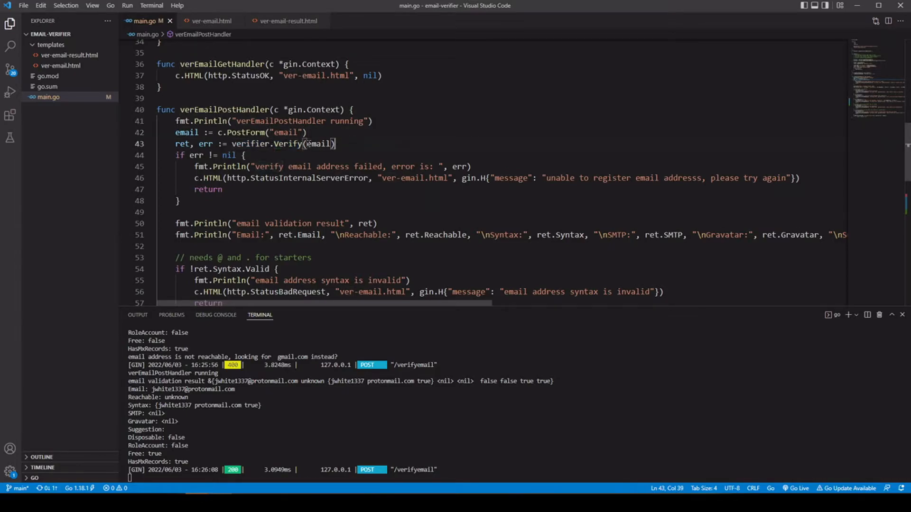
double_click(319, 144)
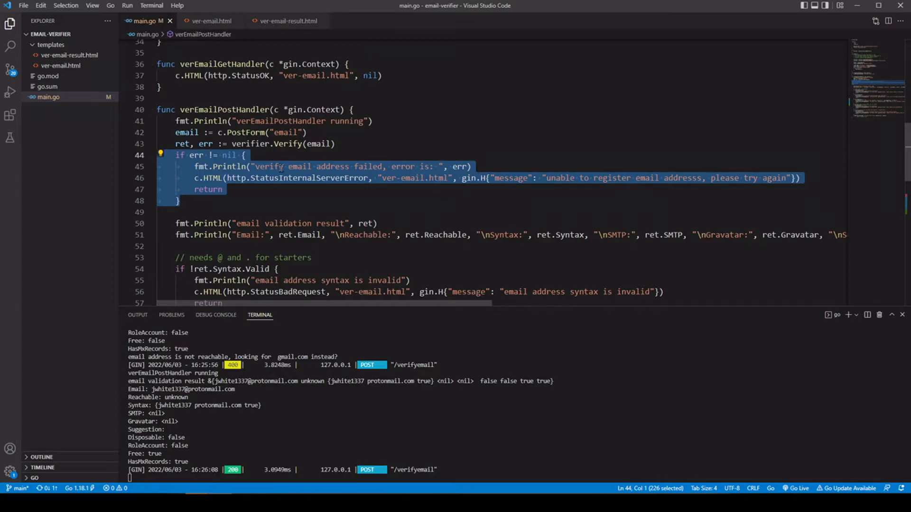
double_click(181, 144)
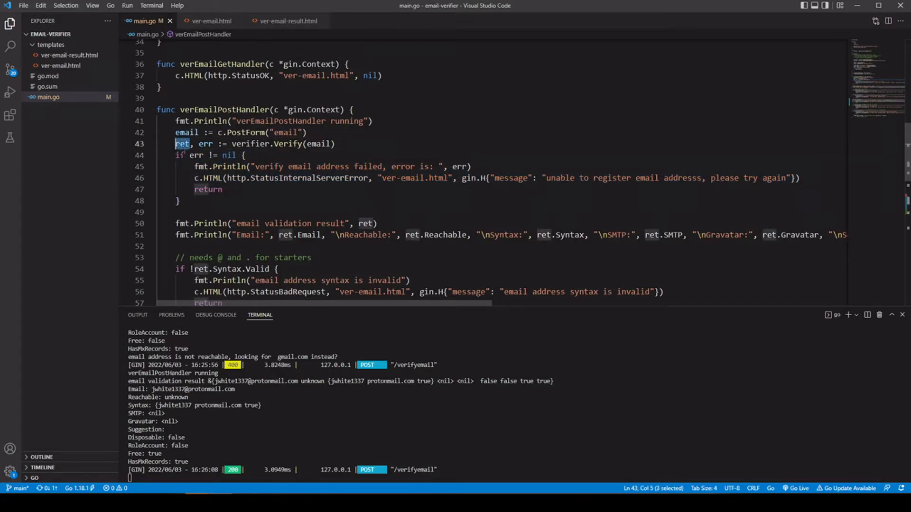
scroll("down", 3)
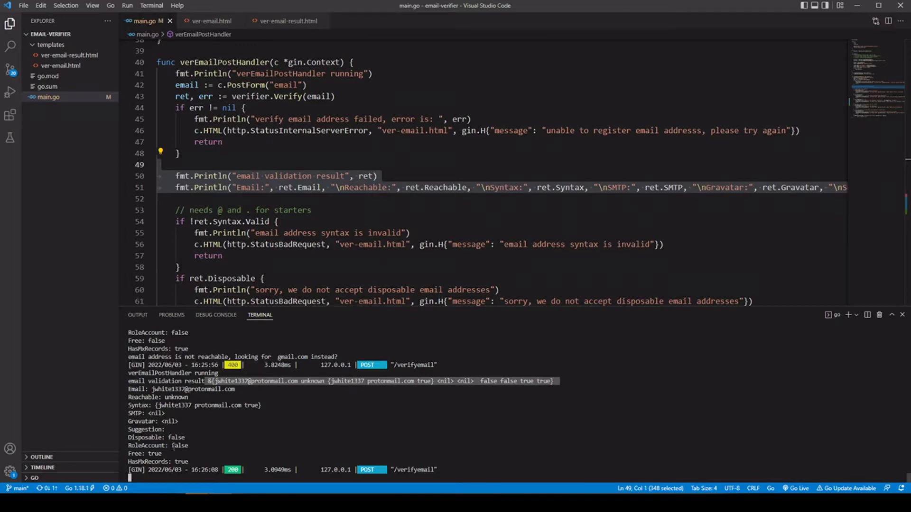
mouse_move(382, 209)
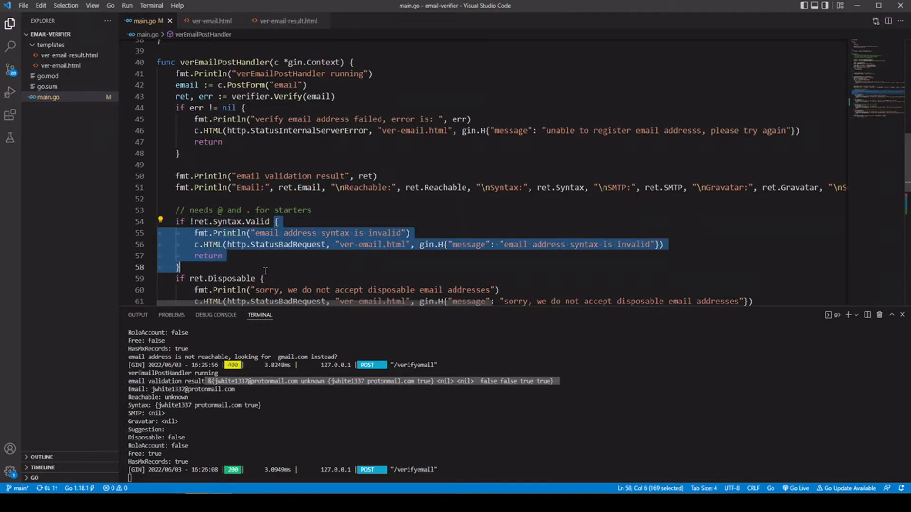
left_click(223, 255)
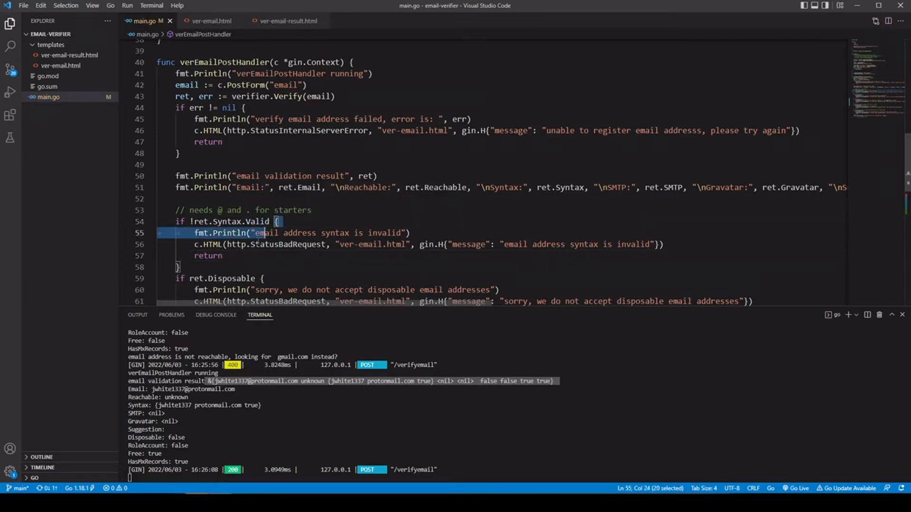
left_click_drag(253, 232, 234, 266)
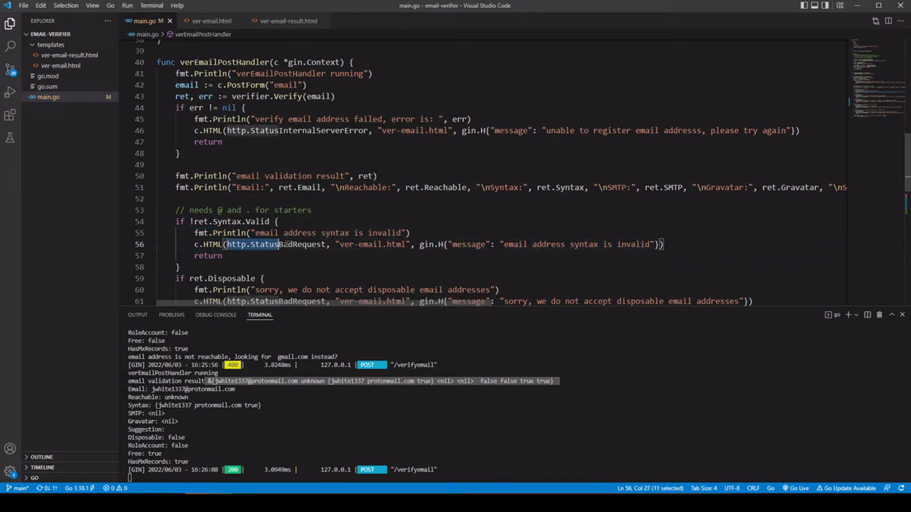
double_click(296, 244)
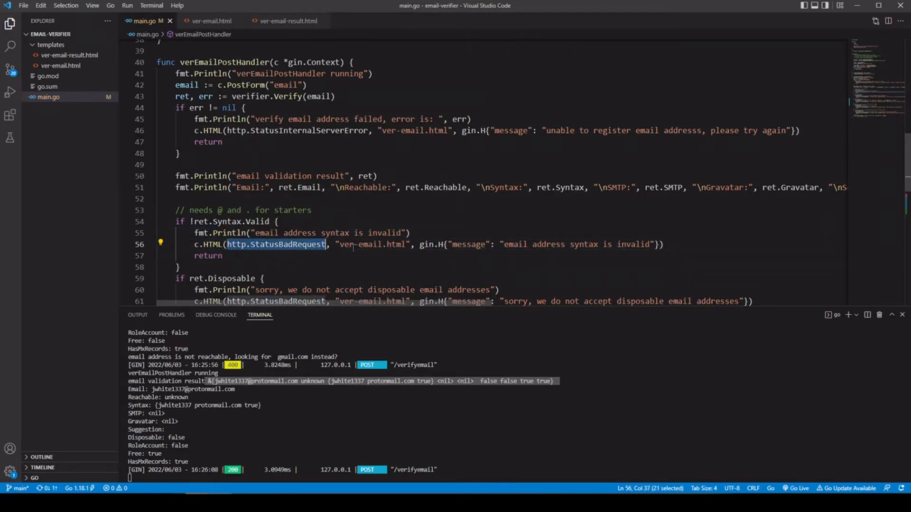
double_click(367, 245)
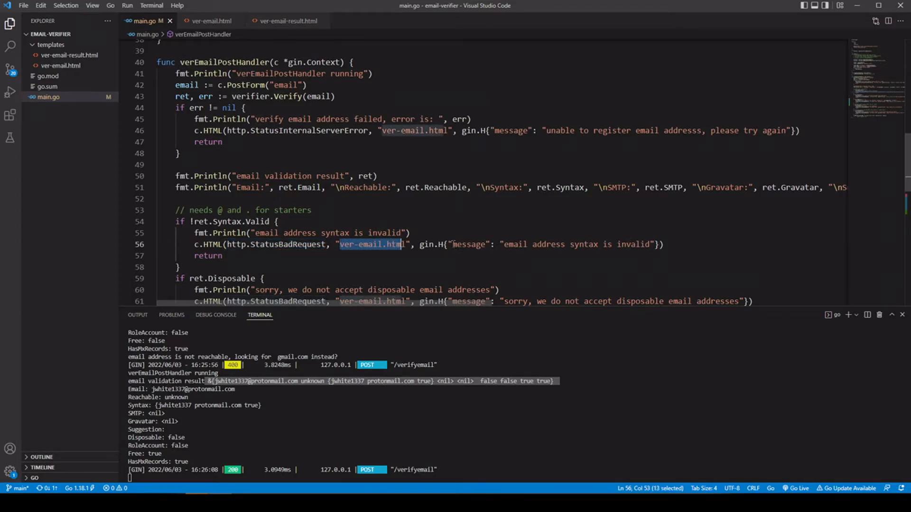
double_click(575, 244)
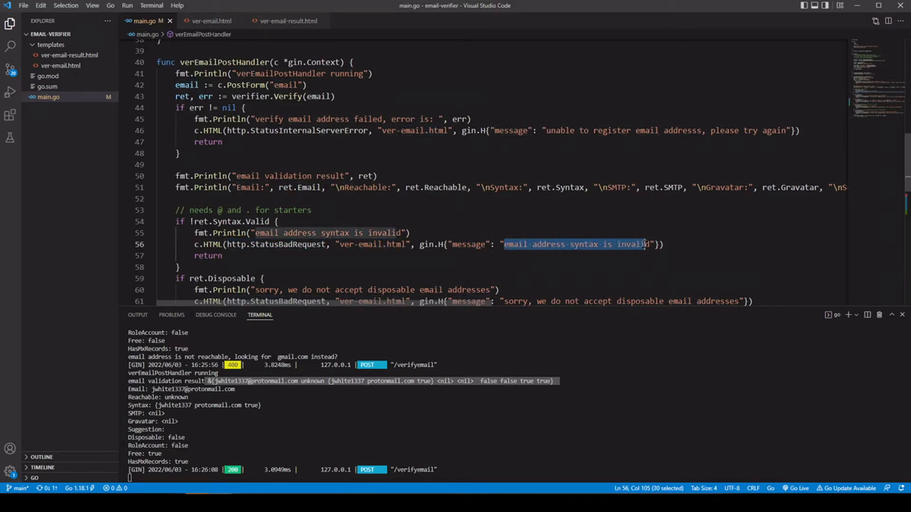
left_click(212, 21)
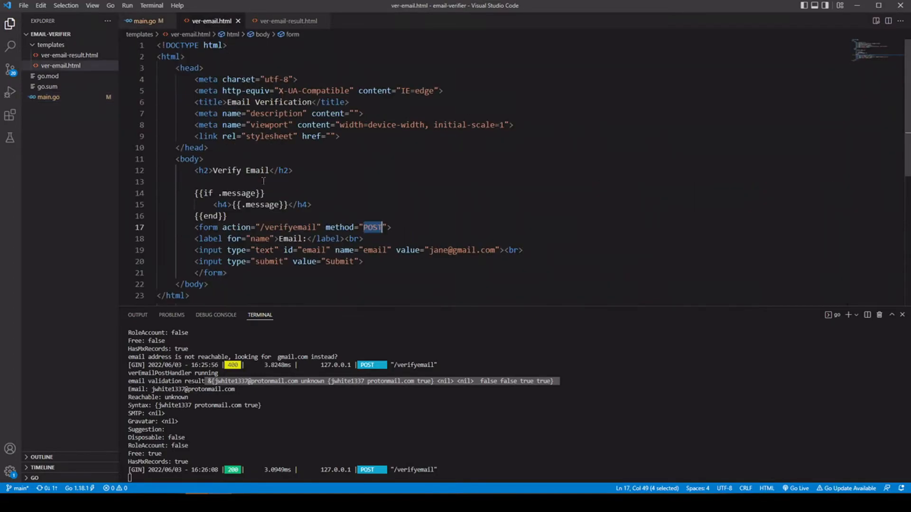
double_click(236, 193)
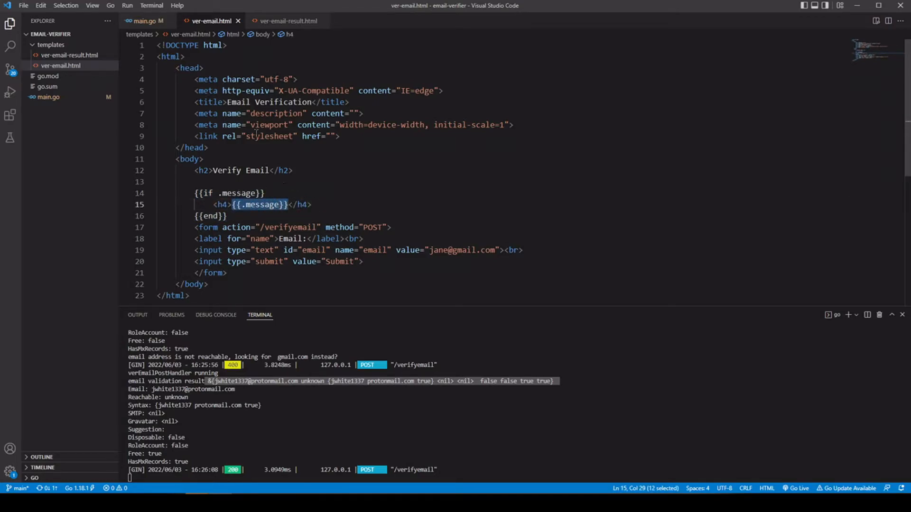
left_click(139, 21)
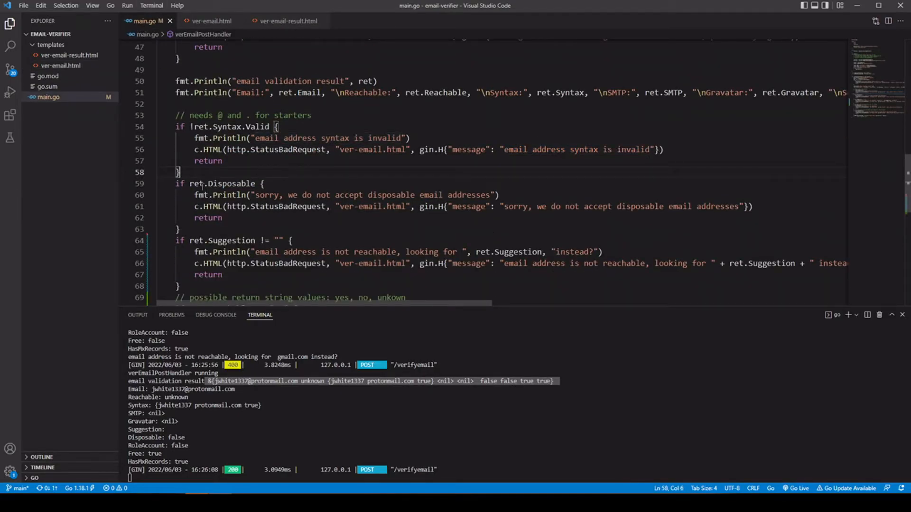
double_click(231, 184)
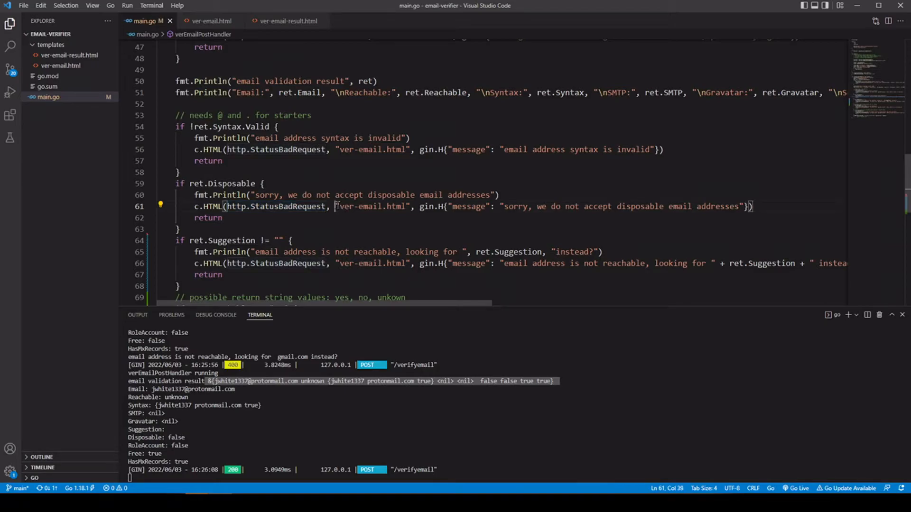
double_click(371, 207)
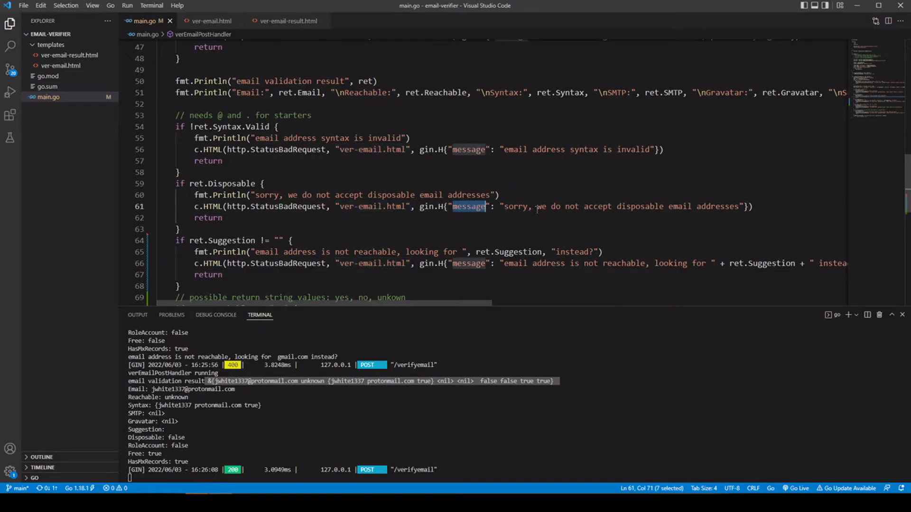
scroll("down", 3)
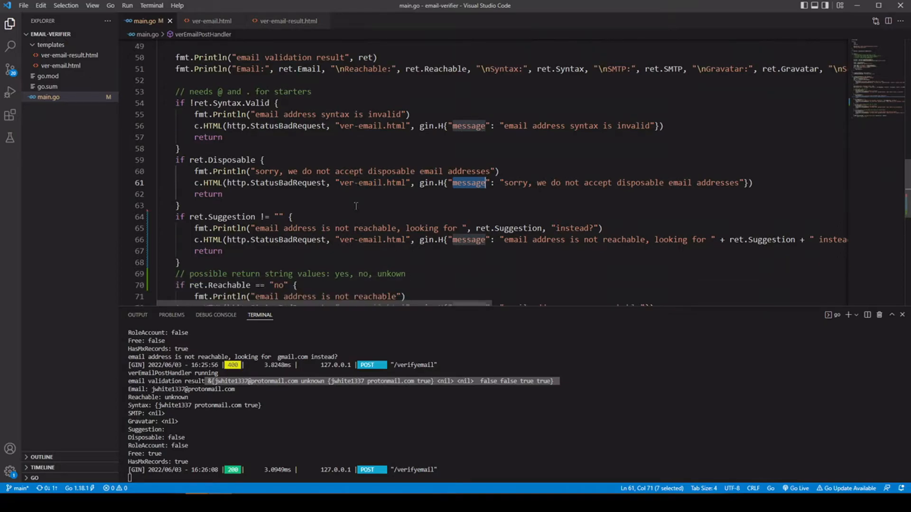
scroll("down", 3)
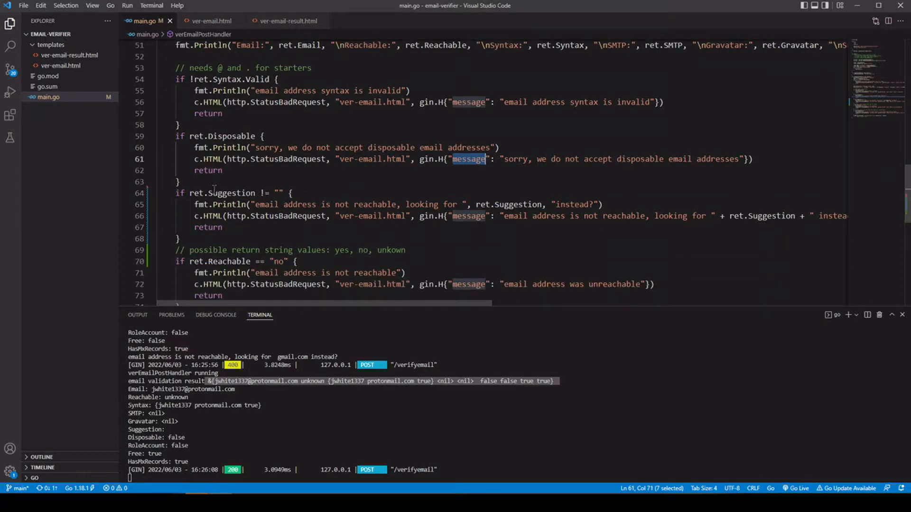
double_click(231, 193)
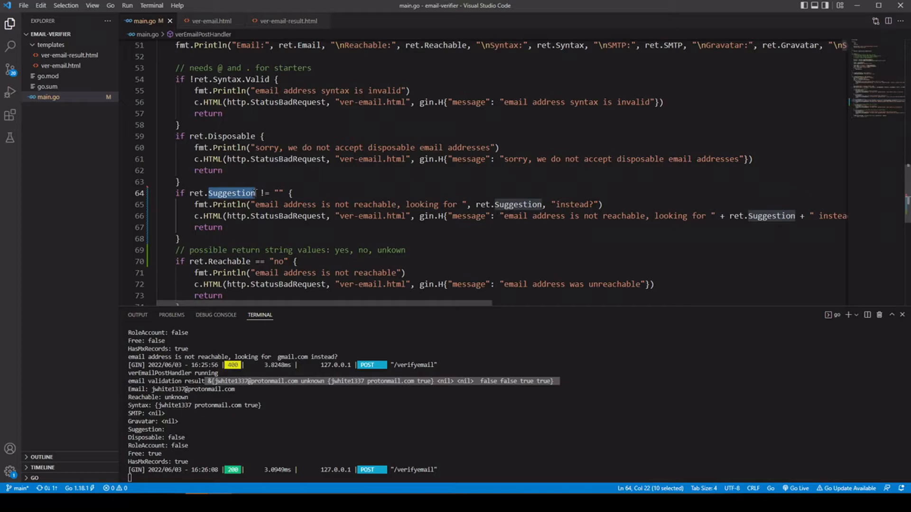
mouse_move(231, 193)
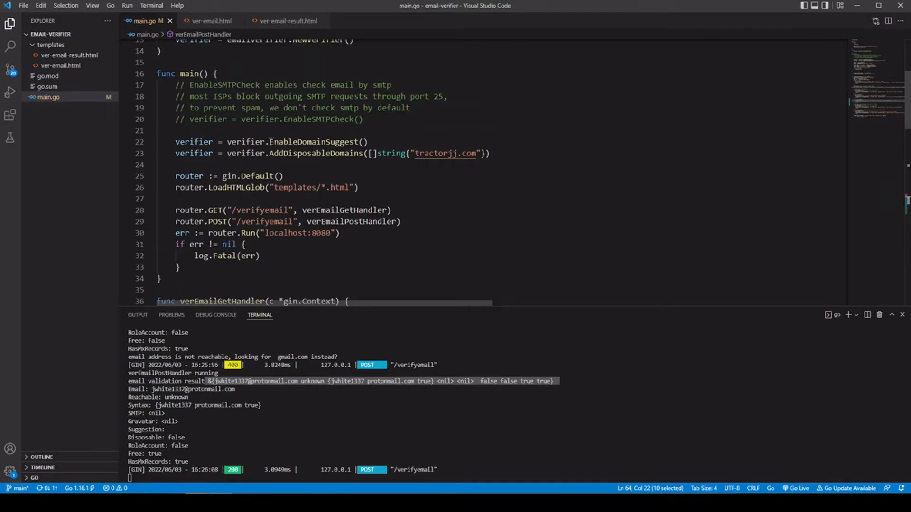
double_click(317, 142)
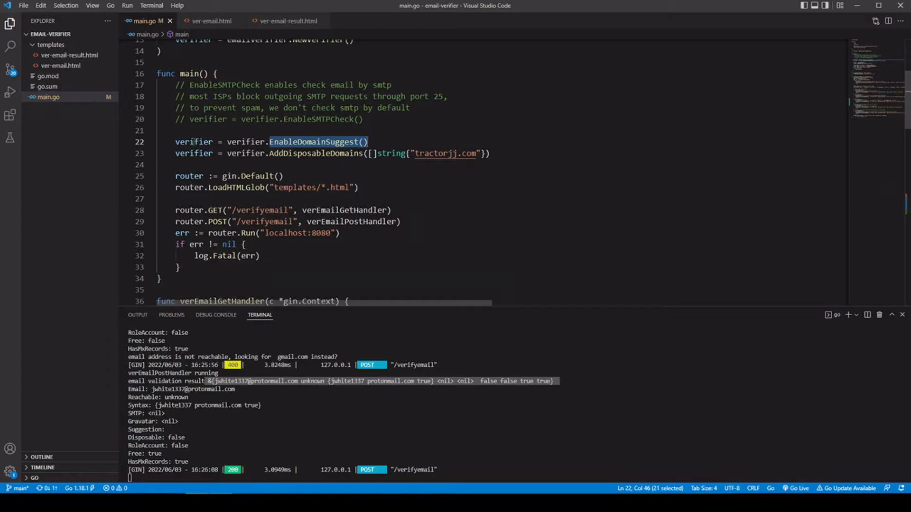
double_click(194, 142)
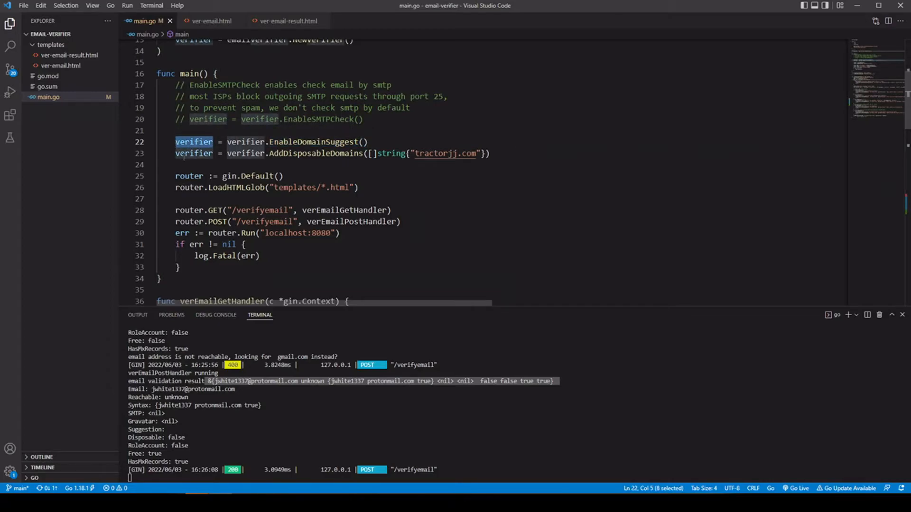
left_click(370, 142)
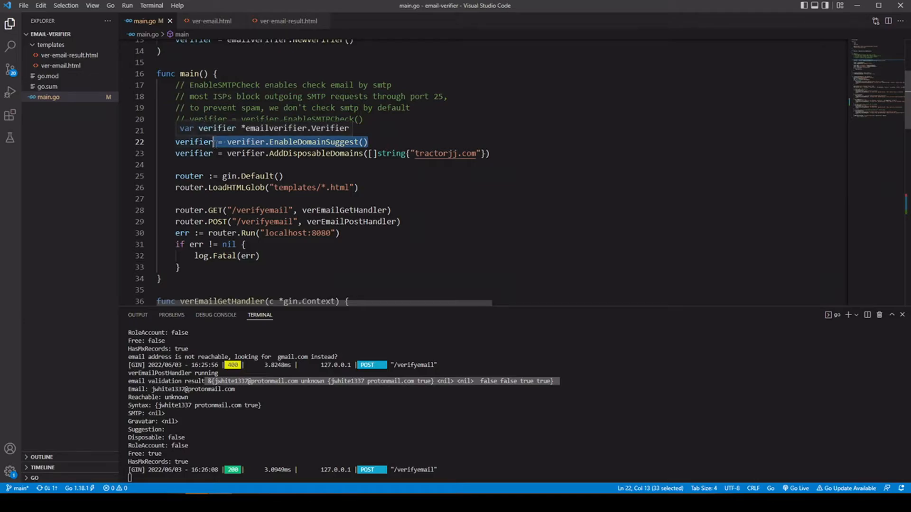
scroll("down", 3)
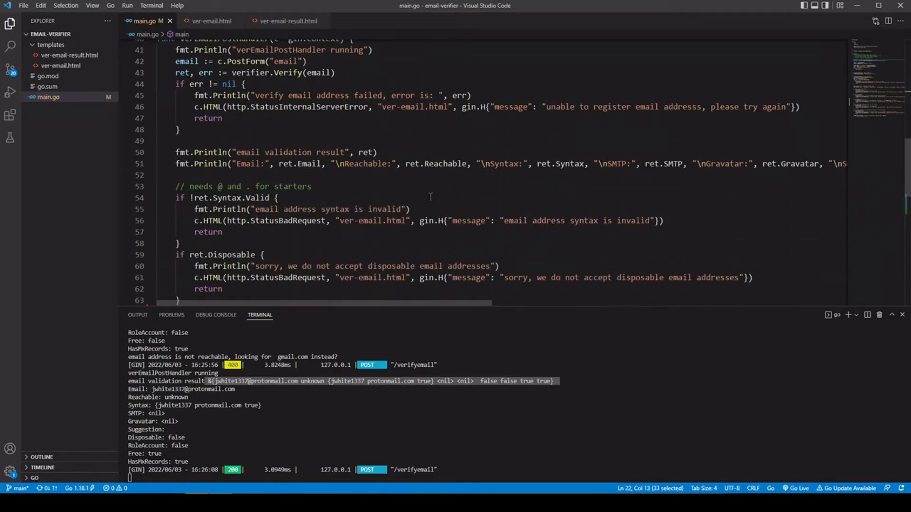
scroll("down", 3)
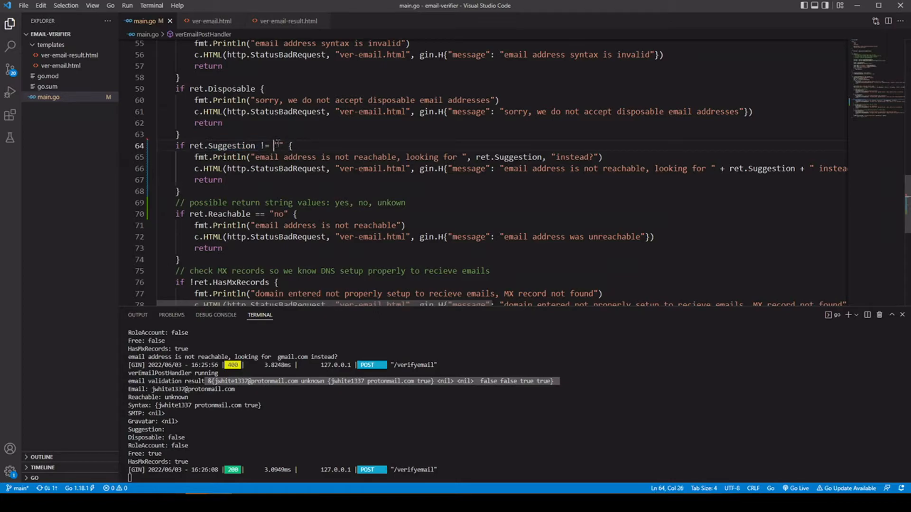
double_click(278, 146)
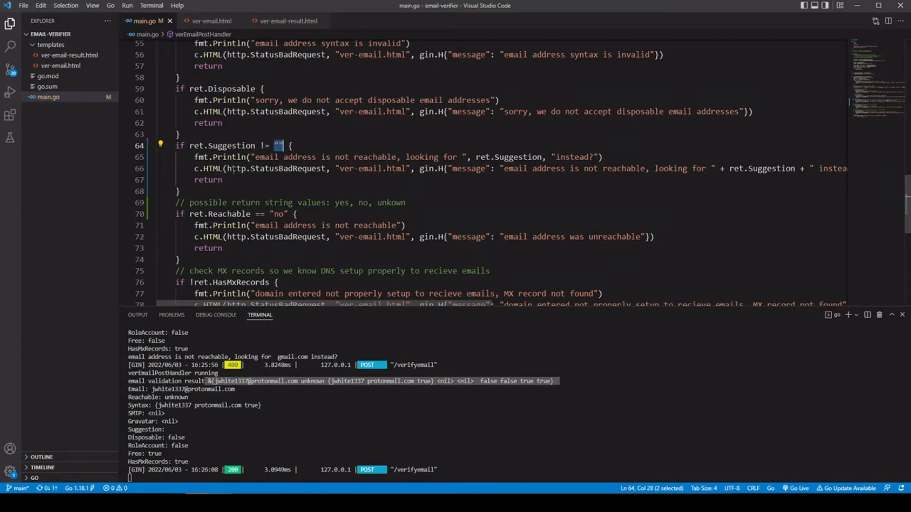
double_click(274, 168)
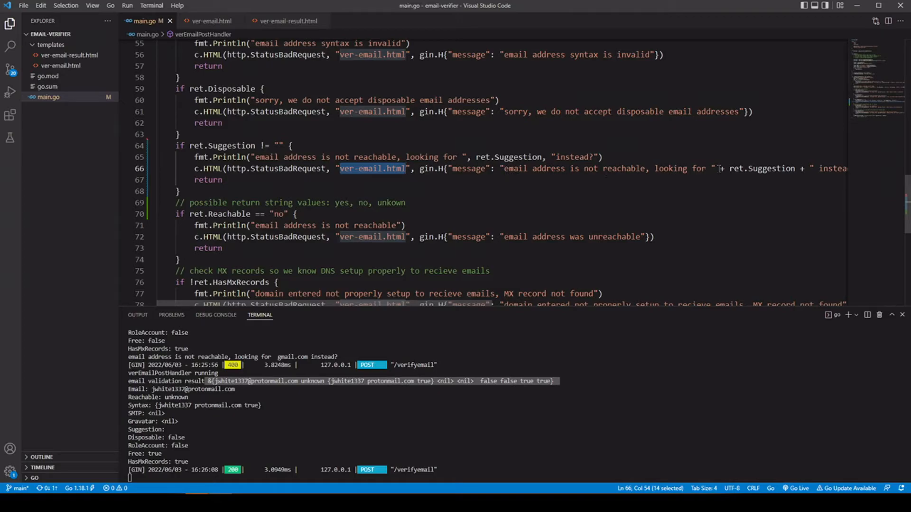
double_click(761, 168)
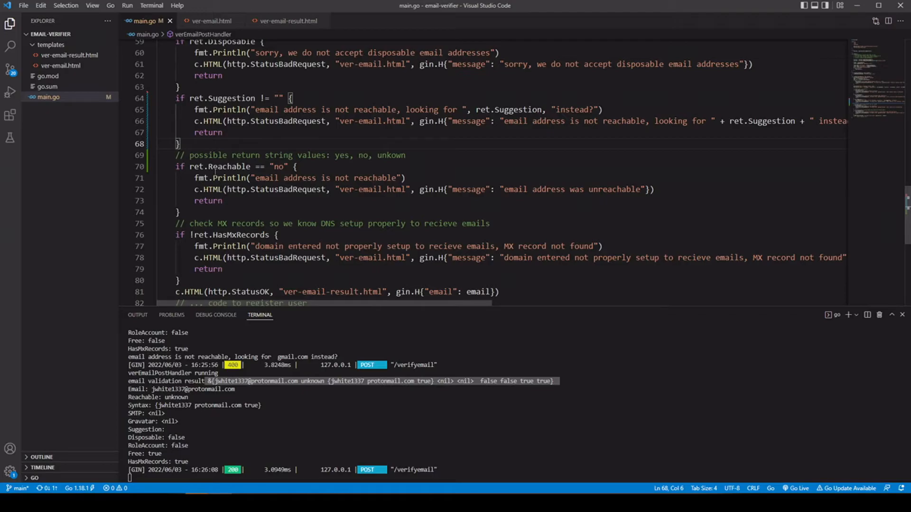
double_click(279, 166)
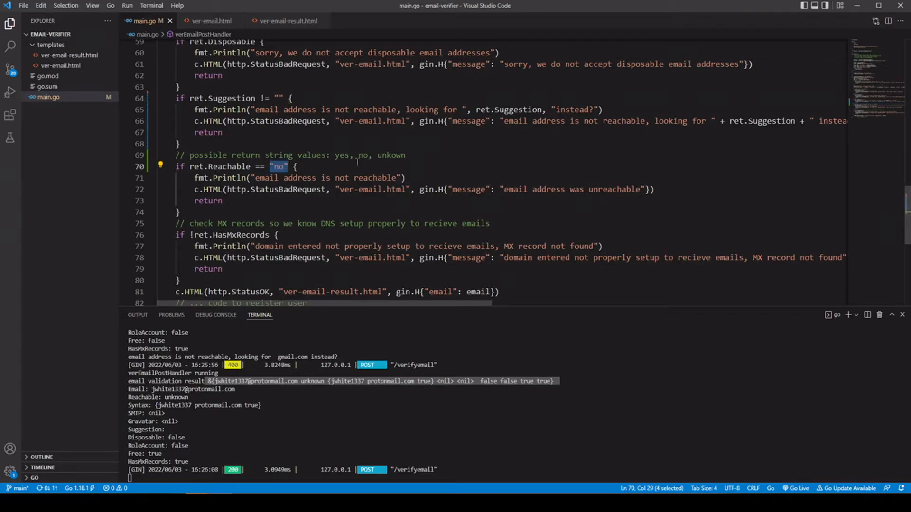
left_click(296, 167)
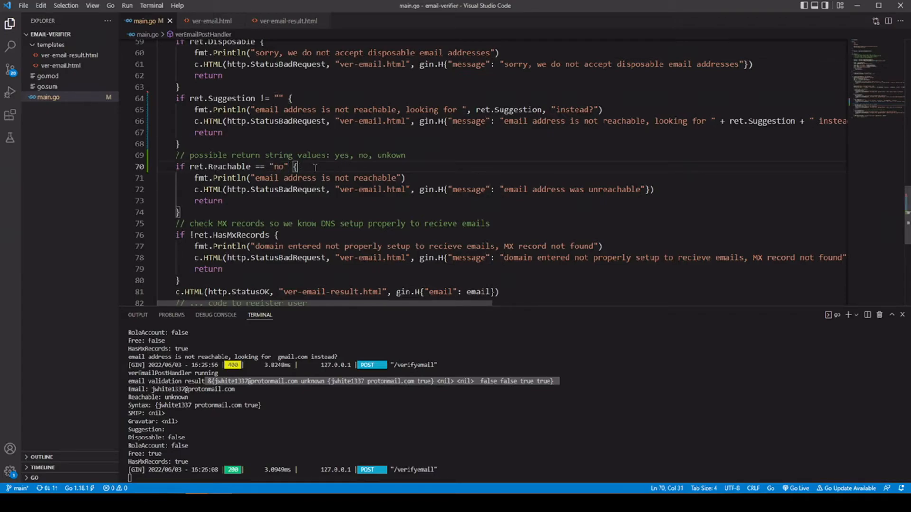
double_click(342, 155)
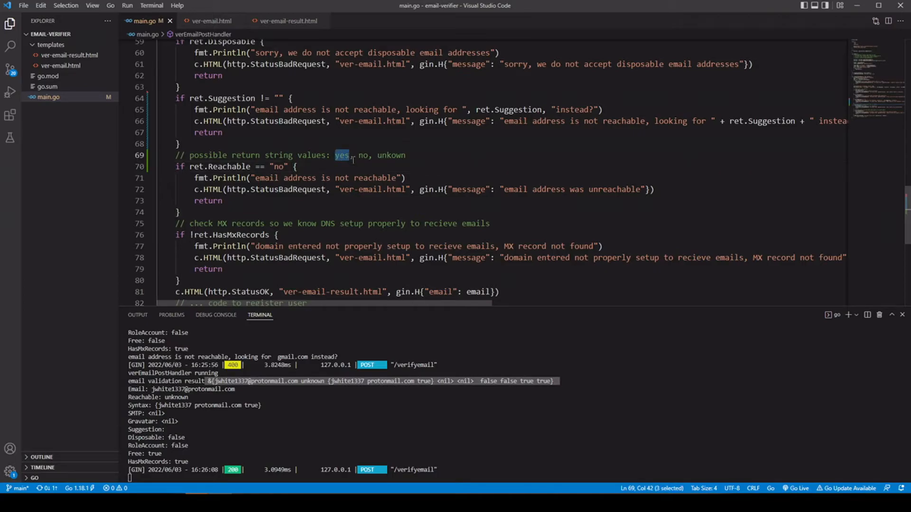
double_click(363, 155)
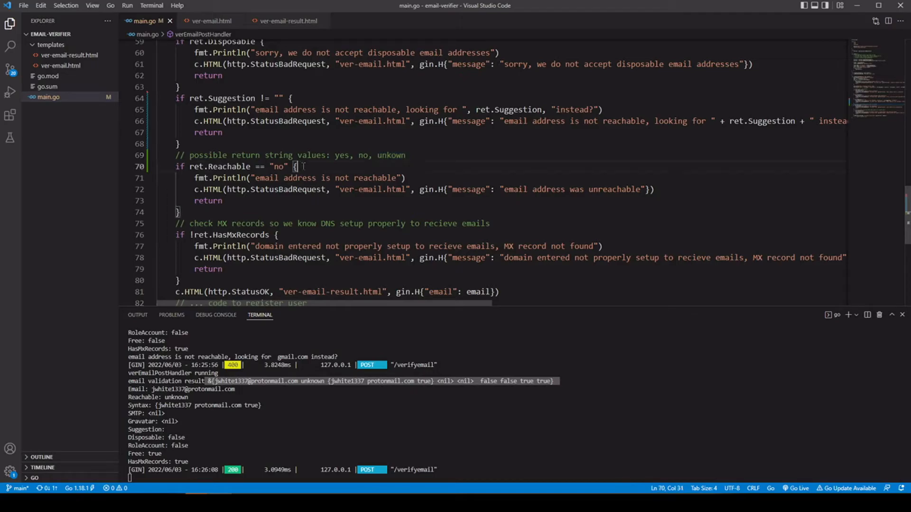
double_click(341, 156)
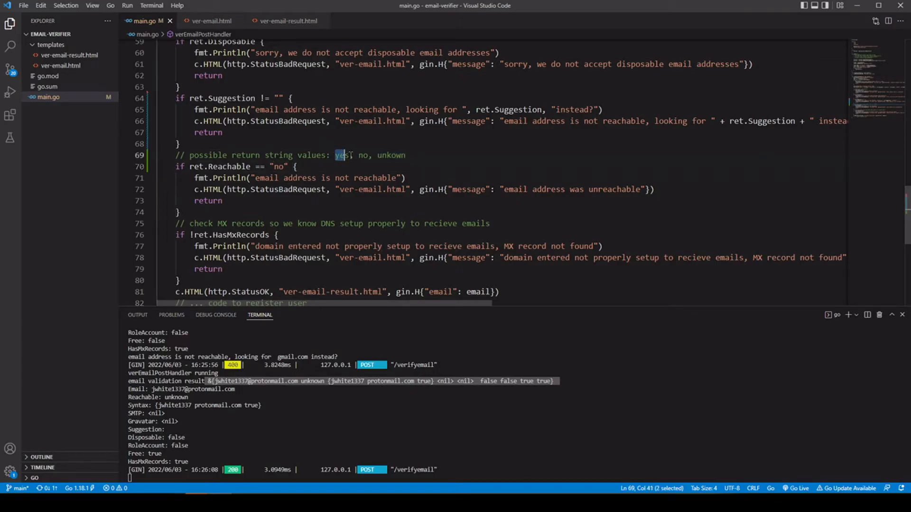
double_click(391, 155)
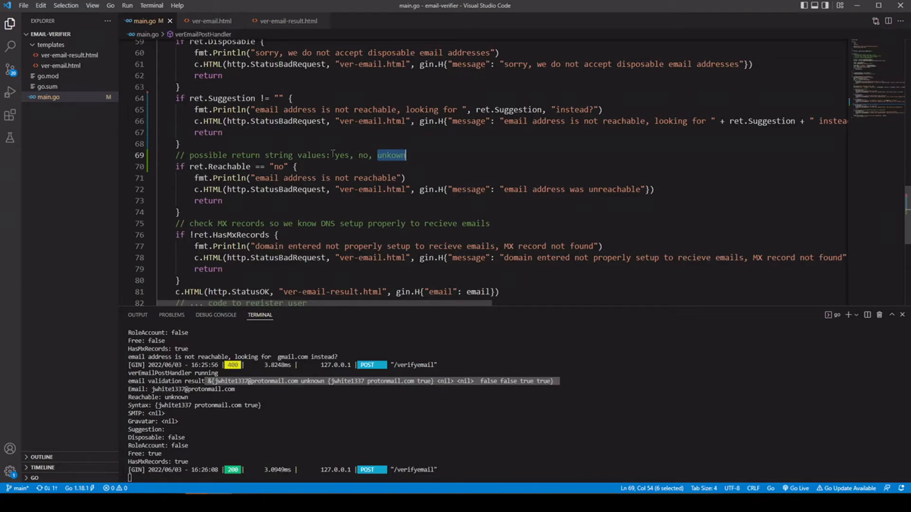
double_click(342, 155)
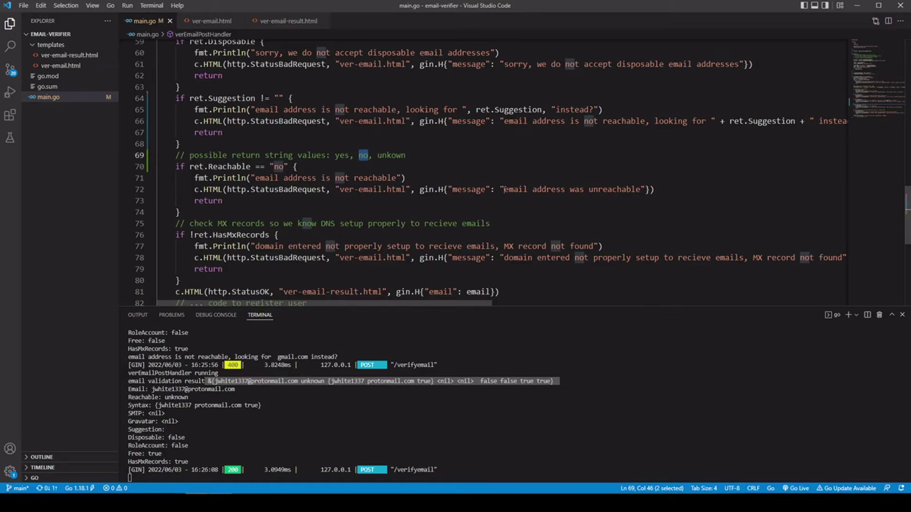
left_click_drag(503, 189, 637, 190)
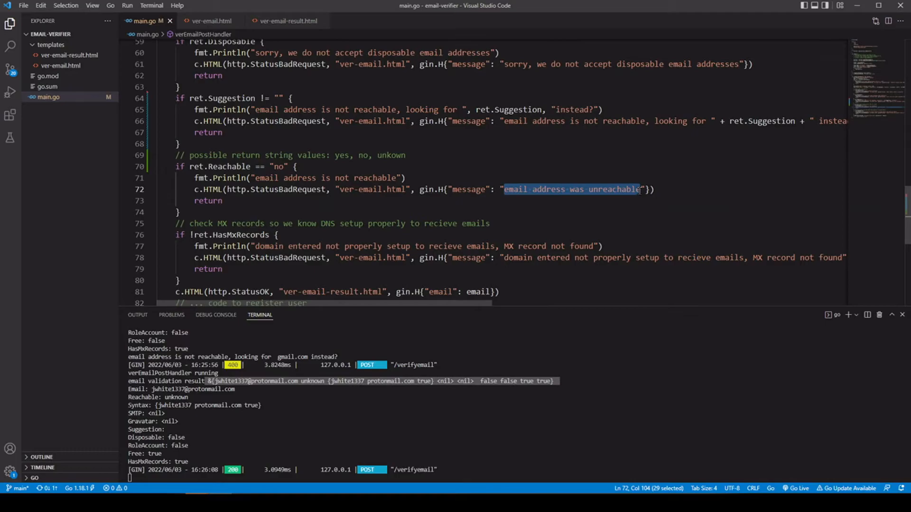
left_click(334, 207)
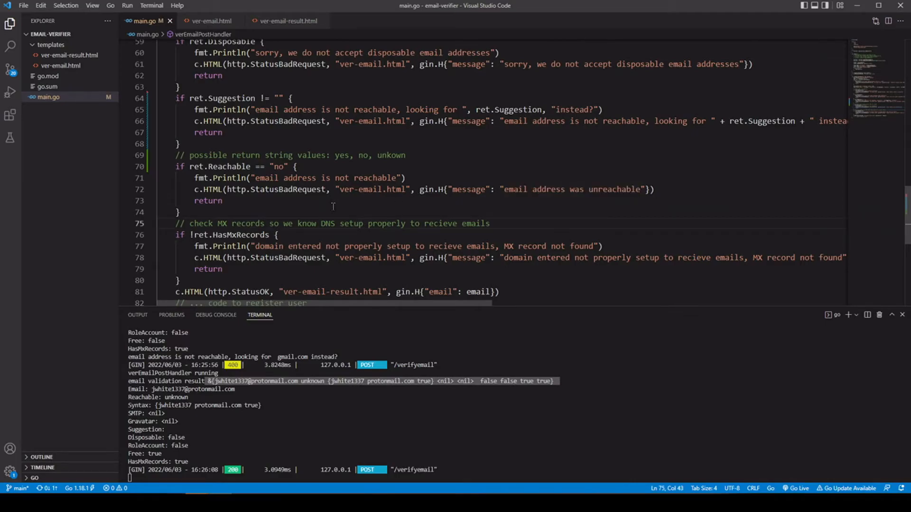
scroll("down", 3)
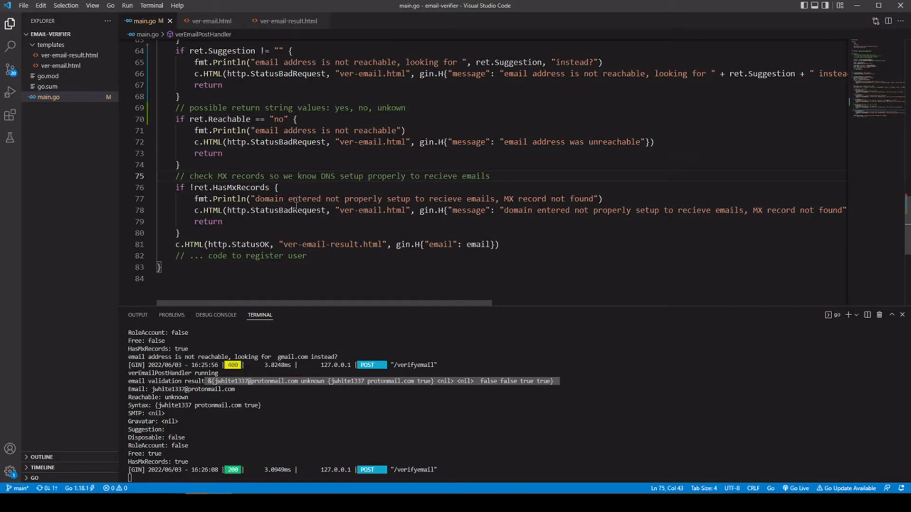
double_click(273, 210)
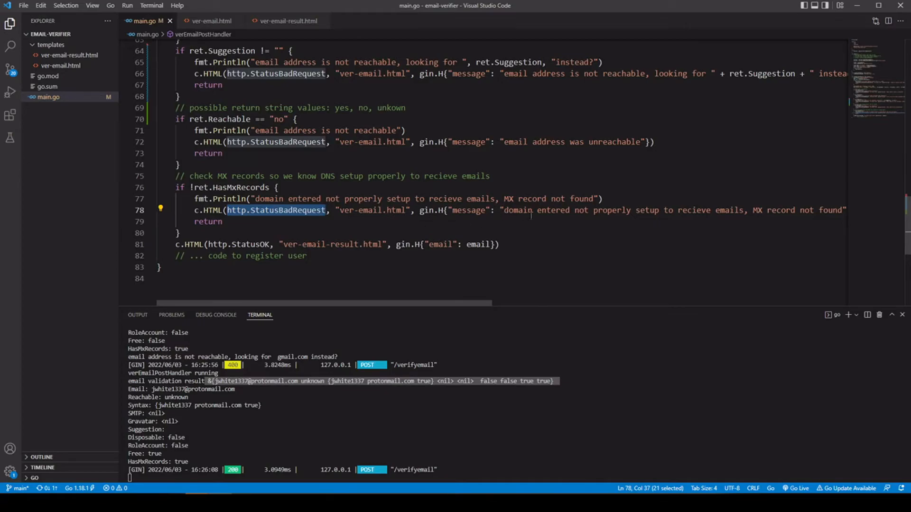
mouse_move(688, 215)
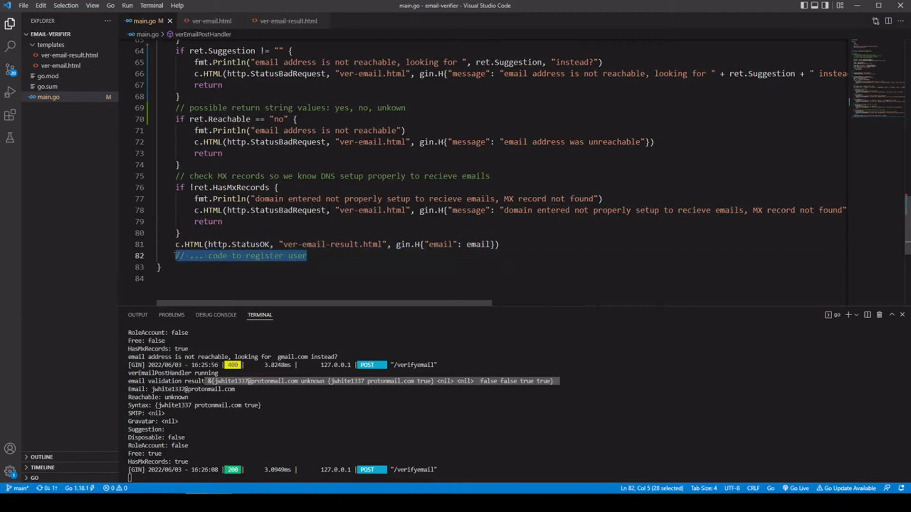
Retype '// ... code to register user' above the success render, checking the {{.email}} template placeholder.
right_click(241, 256)
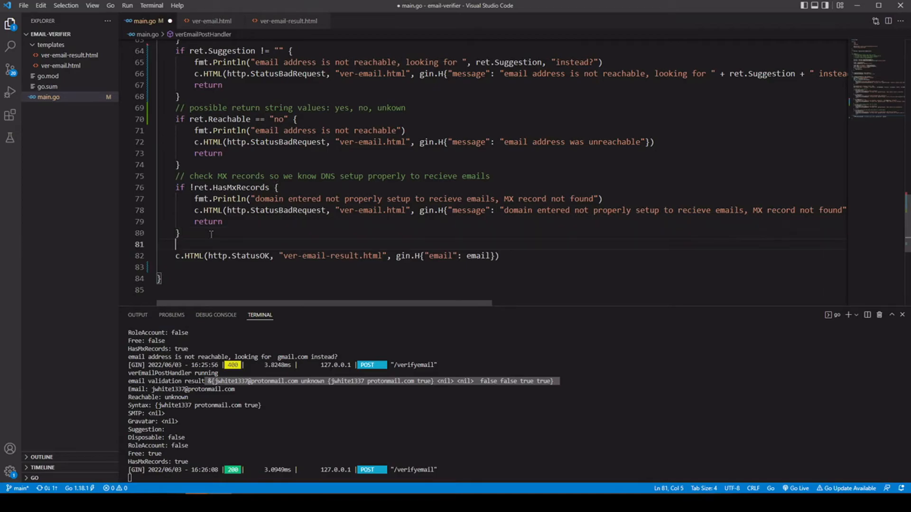
type("// ... code to register user")
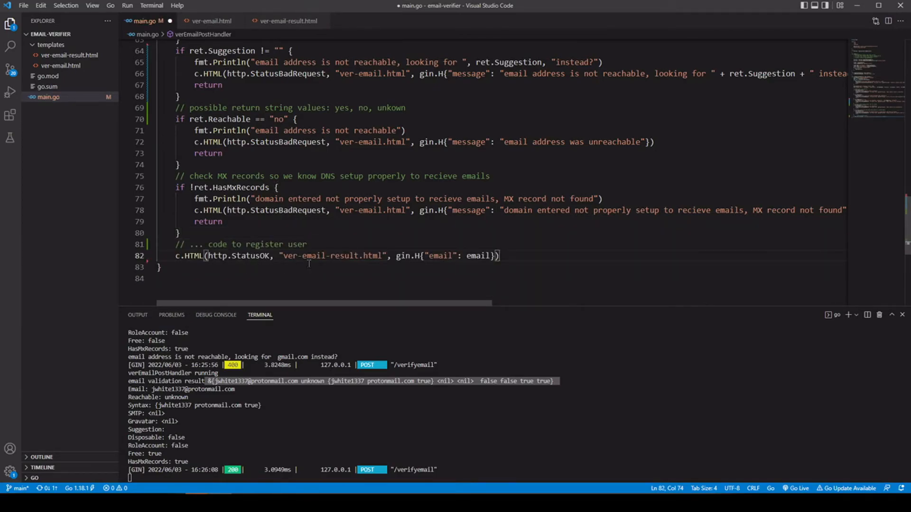
mouse_move(476, 256)
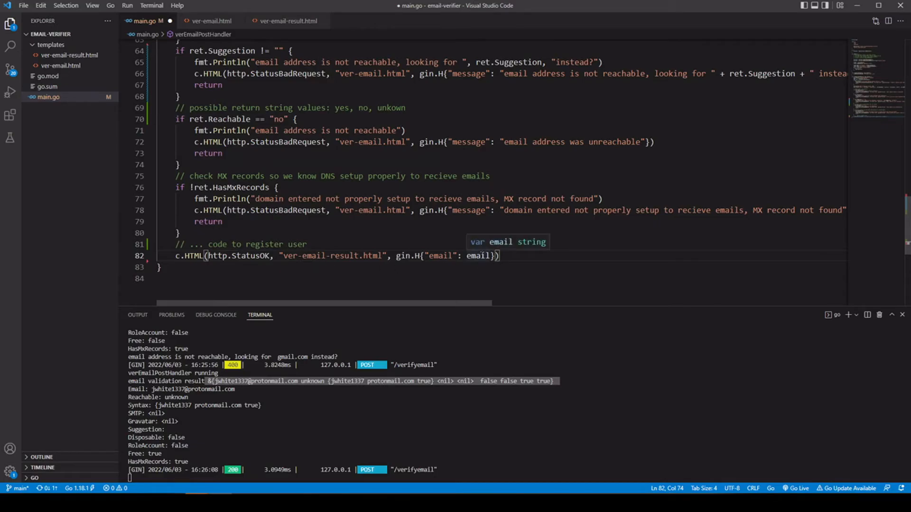
left_click(289, 21)
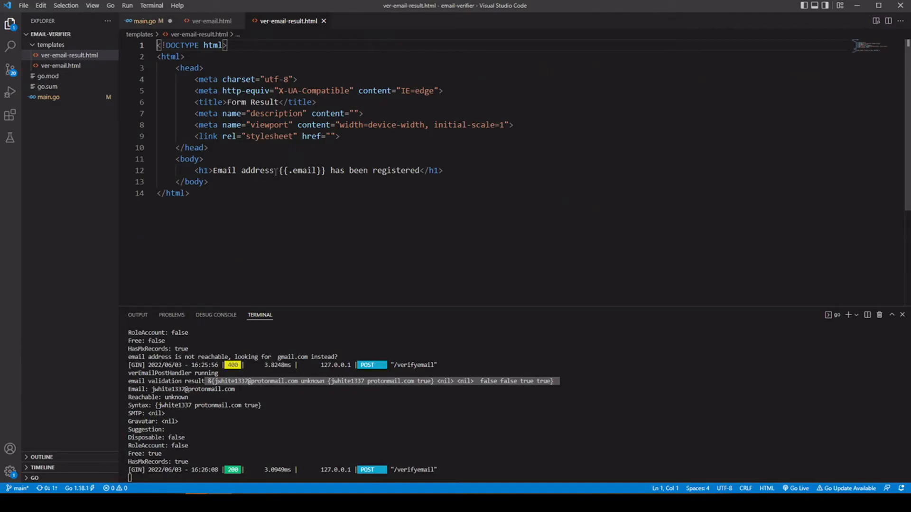
double_click(303, 170)
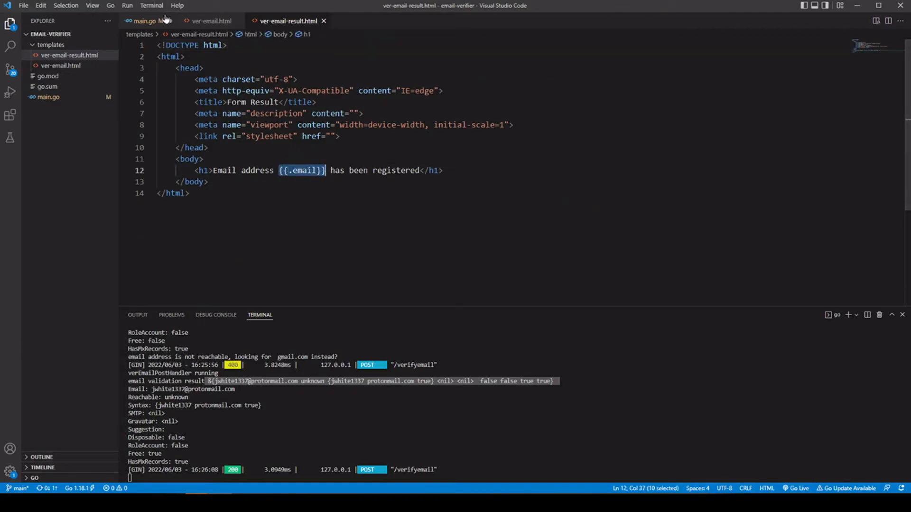
left_click(144, 21)
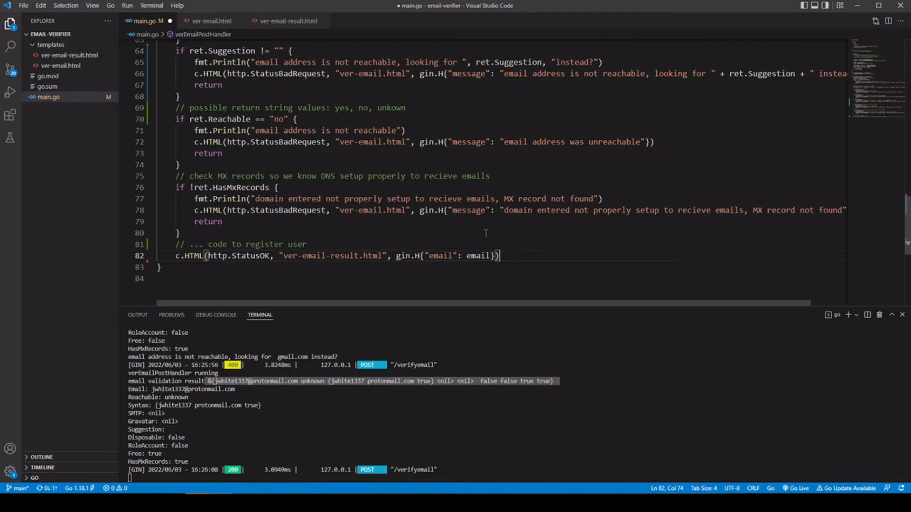
scroll("up", 3)
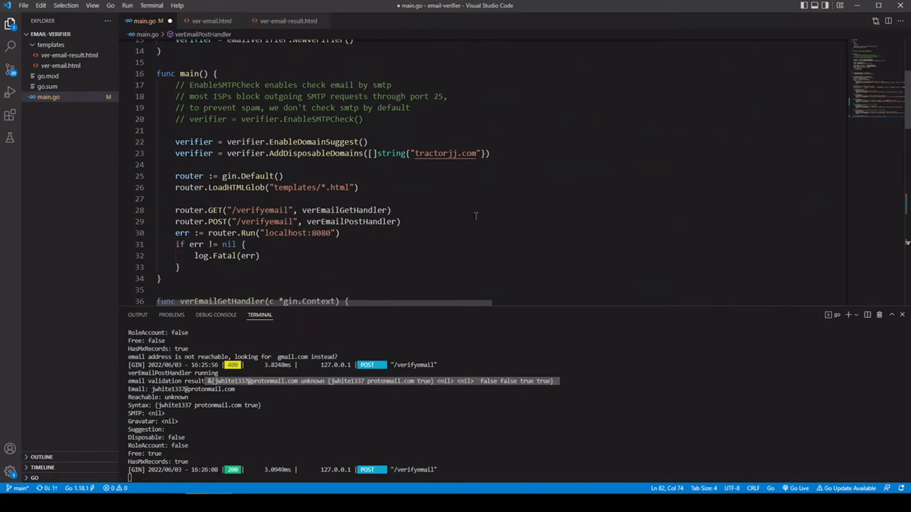
mouse_move(304, 141)
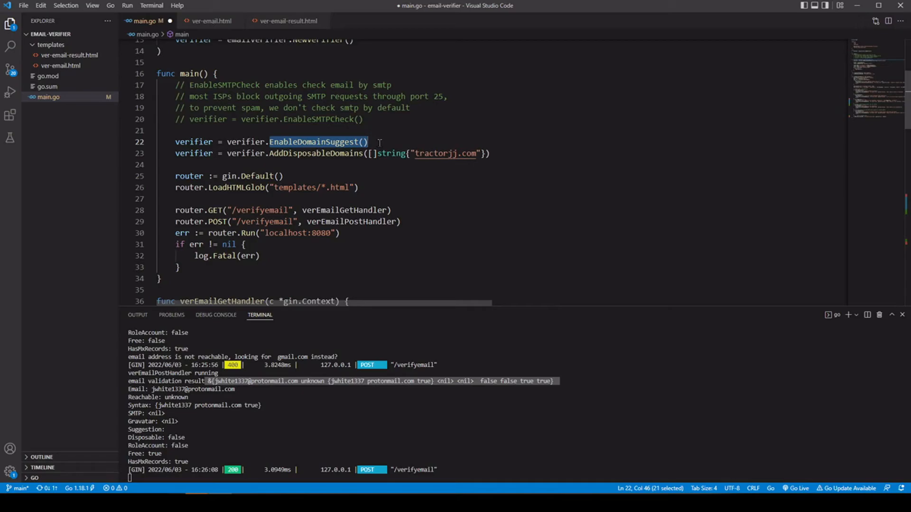
left_click(489, 154)
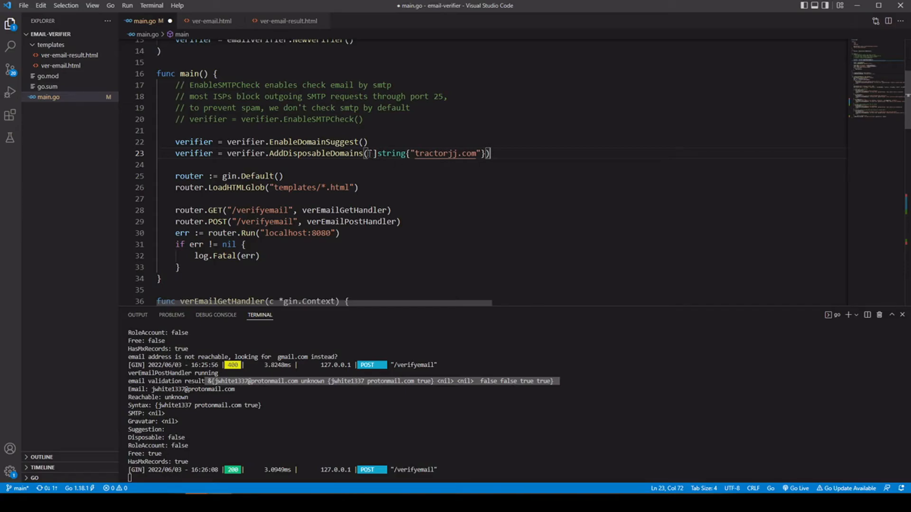
left_click_drag(368, 153, 479, 152)
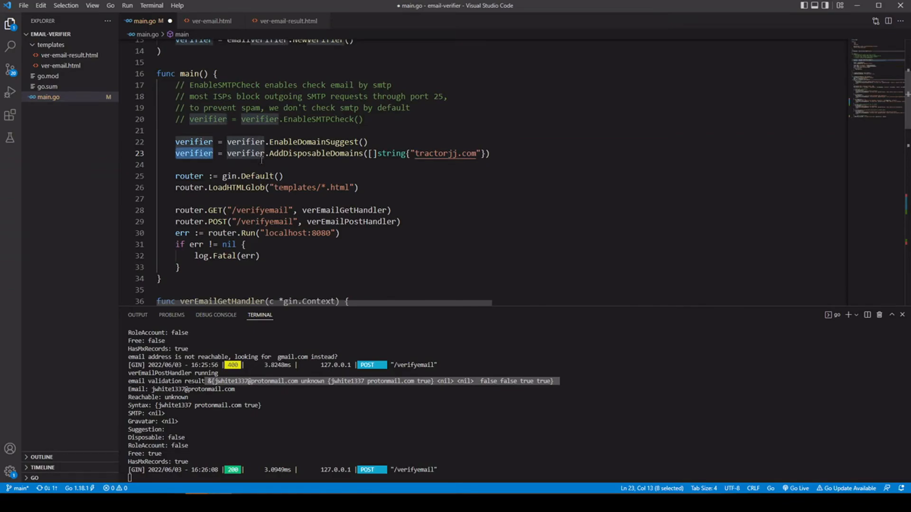
mouse_move(445, 153)
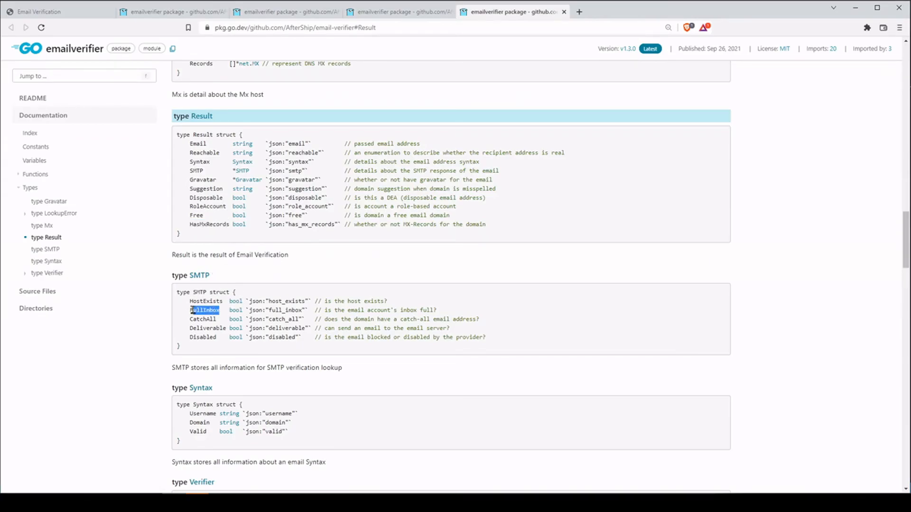
Highlight the FullInbox field of the SMTP struct in the docs.
double_click(202, 338)
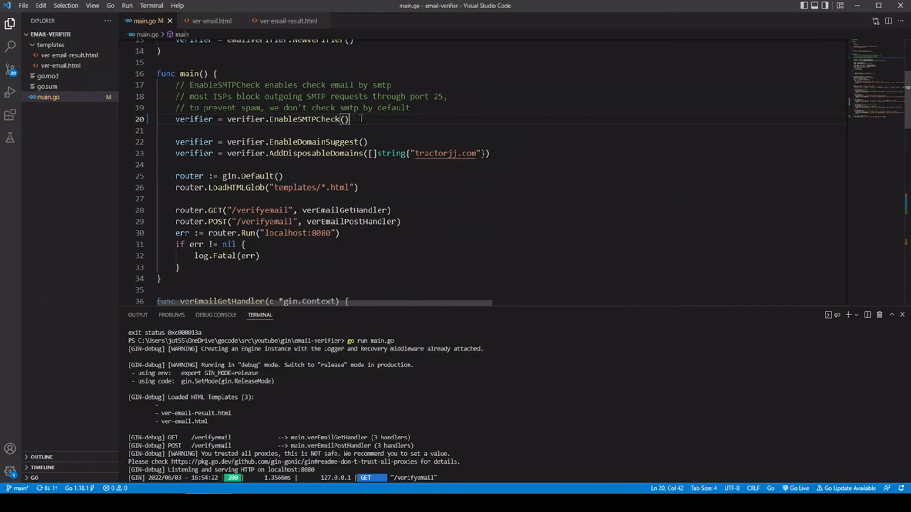
mouse_move(440, 98)
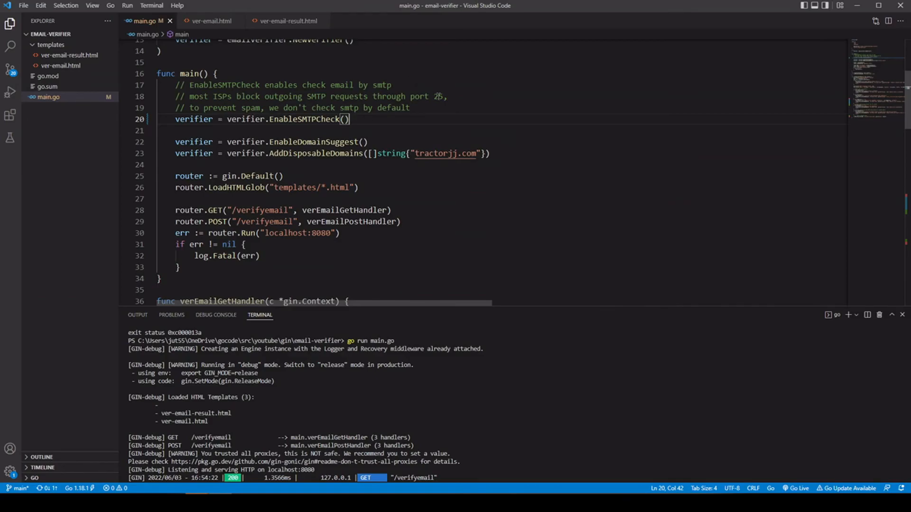
Inspect the enabled verifier.EnableSMTPCheck() line in main.go, then clear the highlight.
double_click(438, 96)
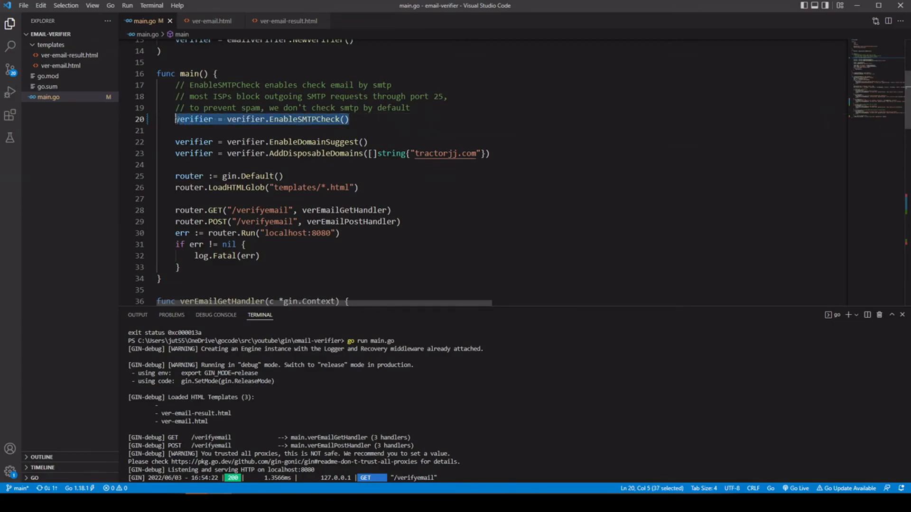
mouse_move(193, 119)
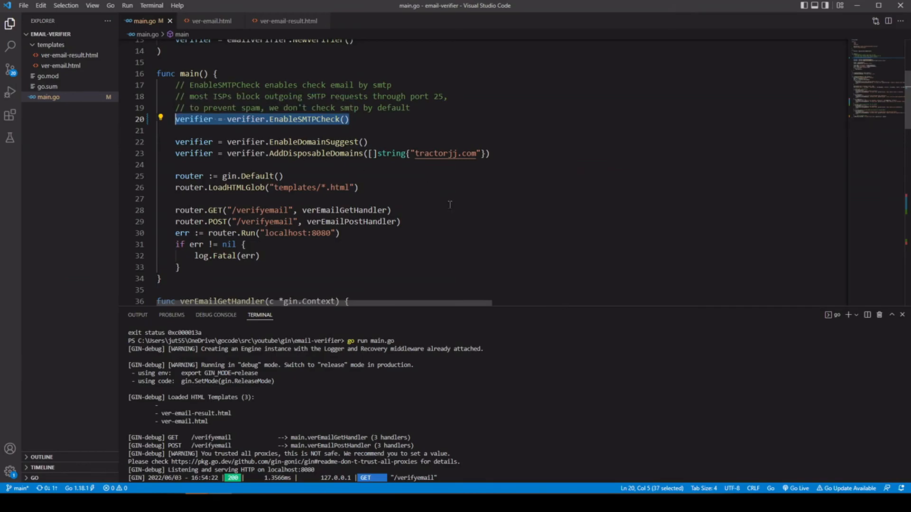
left_click(358, 187)
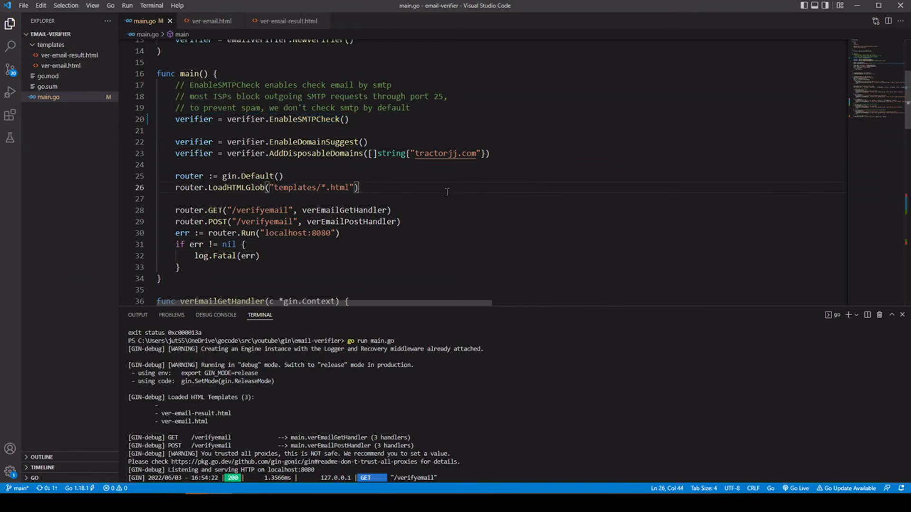